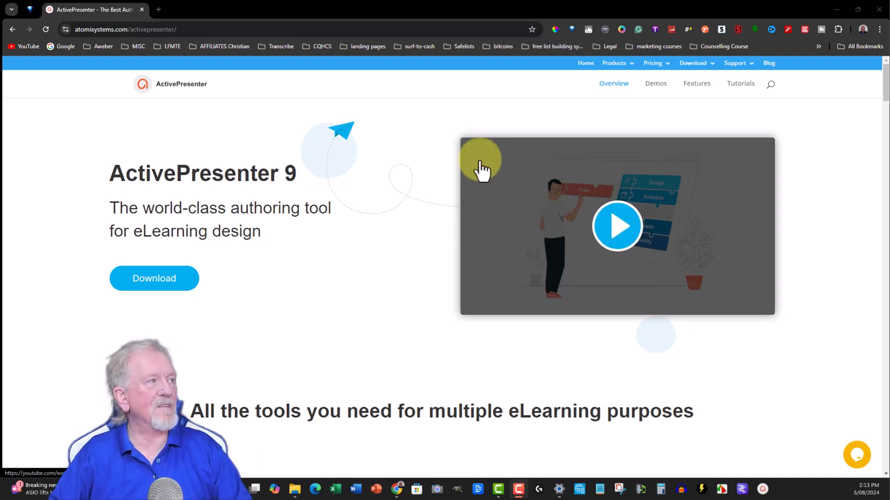
{"action": "mouse_move", "coordinate": [806, 138]}
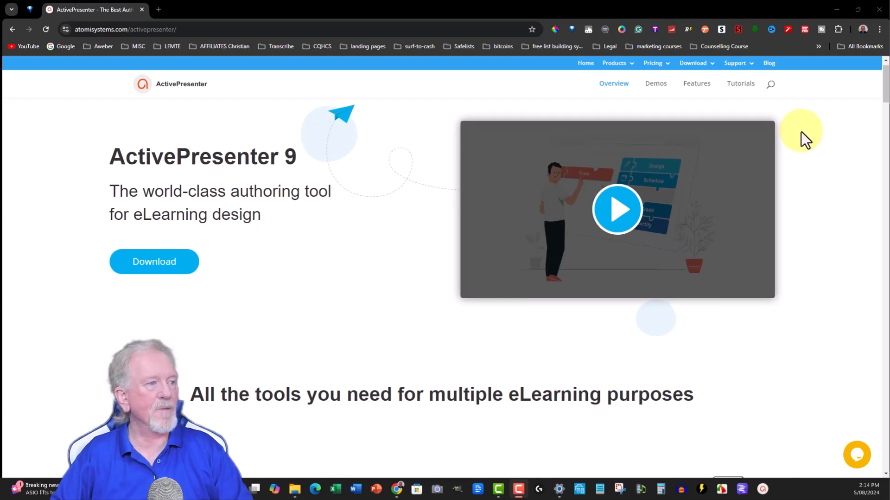
- Scroll the ActivePresenter product page down through its features to the Pro, Standard and Free plans
{"action": "scroll", "scroll_direction": "down", "scroll_amount": 3}
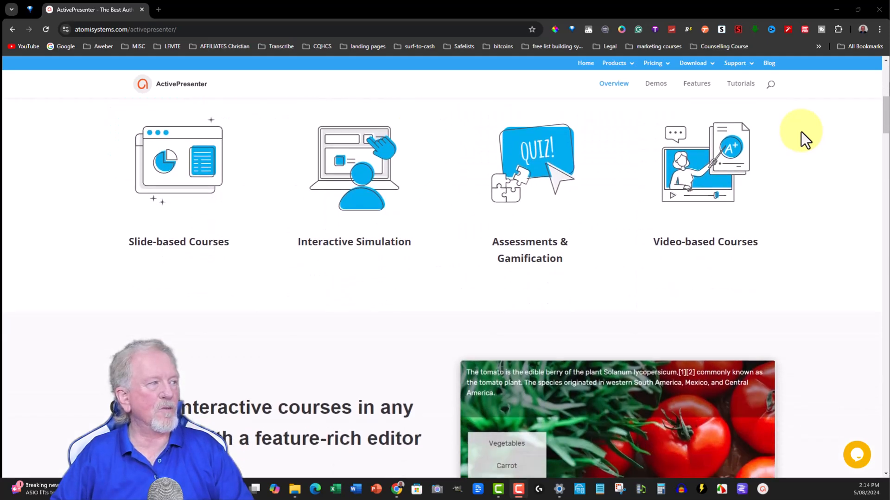
{"action": "scroll", "scroll_direction": "down", "scroll_amount": 3}
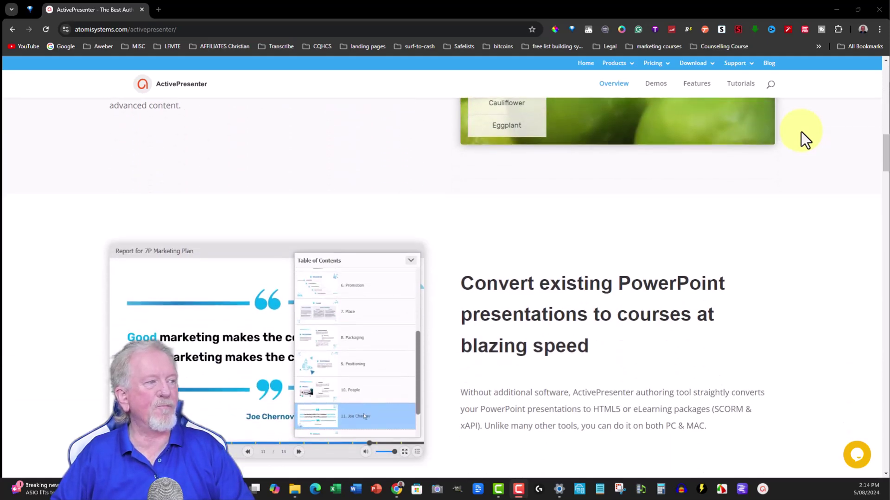
{"action": "scroll", "scroll_direction": "down", "scroll_amount": 3}
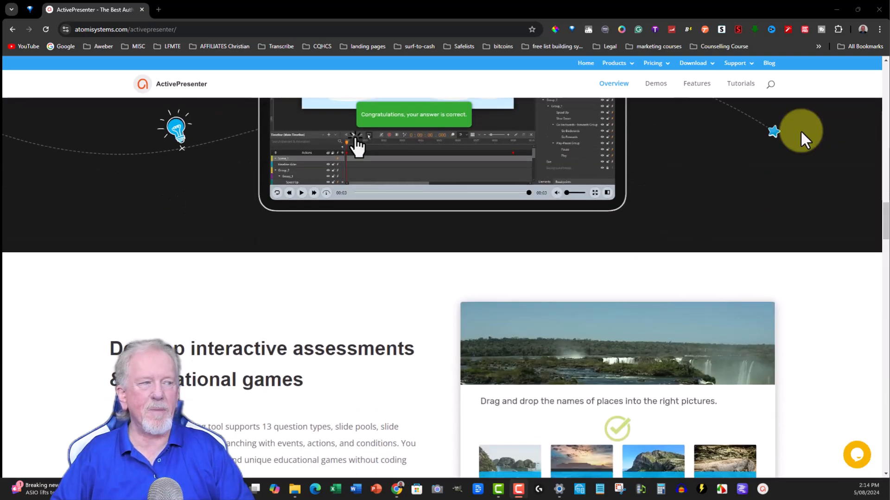
{"action": "scroll", "scroll_direction": "down", "scroll_amount": 3}
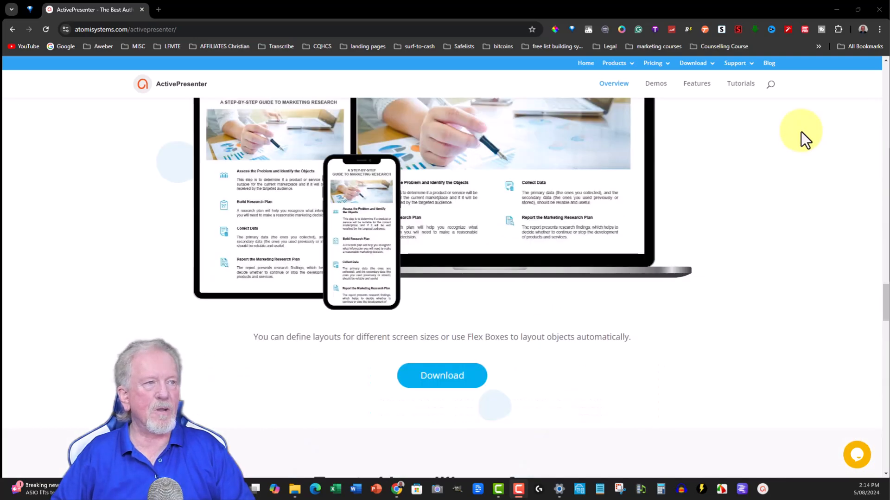
{"action": "scroll", "scroll_direction": "down", "scroll_amount": 3}
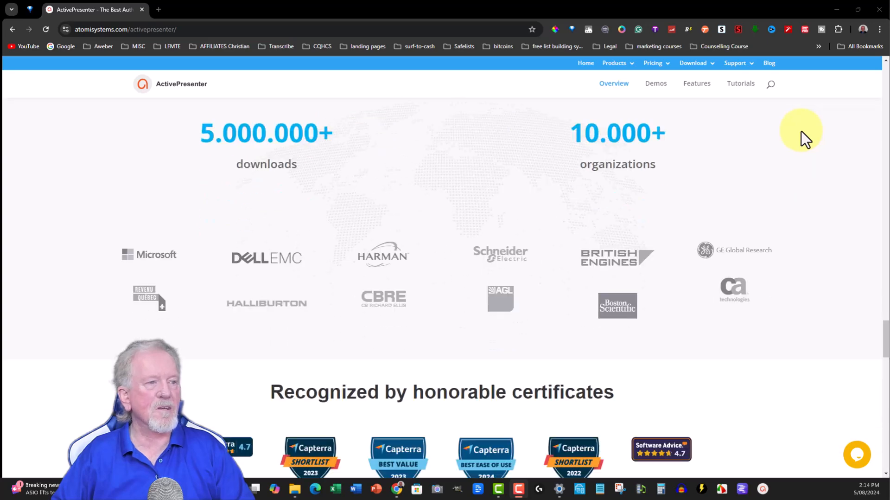
{"action": "scroll", "scroll_direction": "down", "scroll_amount": 3}
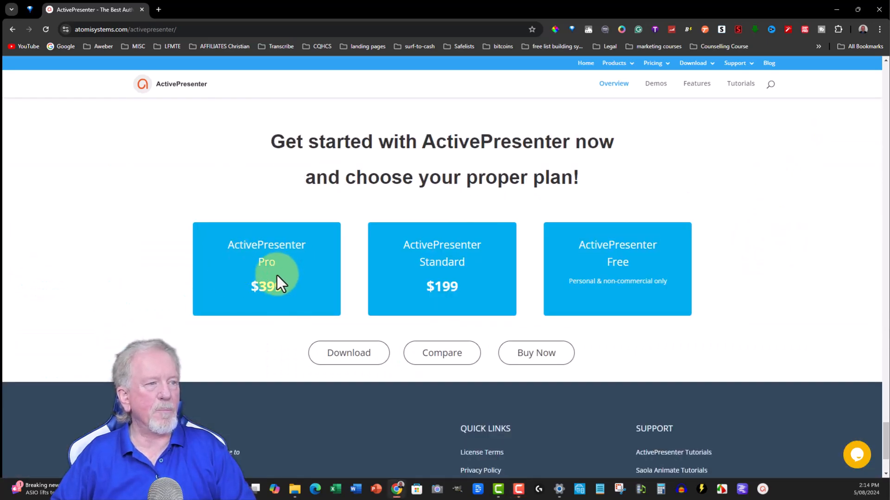
{"action": "mouse_move", "coordinate": [445, 269]}
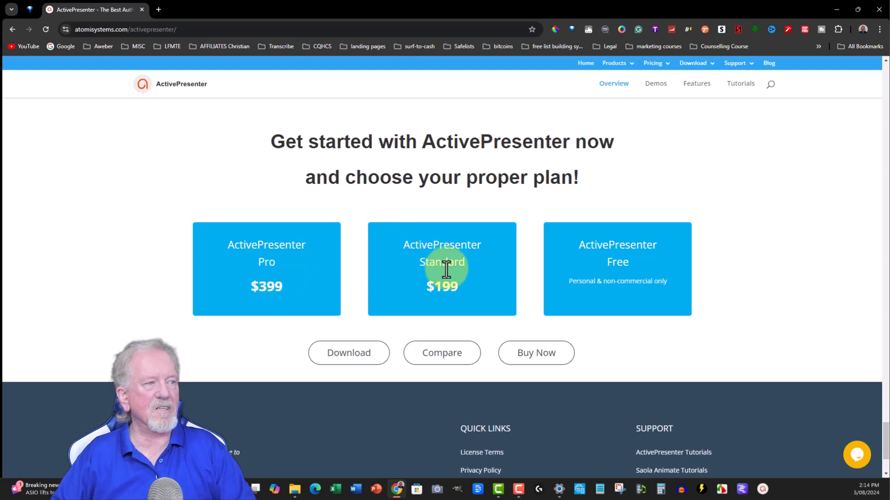
{"action": "mouse_move", "coordinate": [581, 247]}
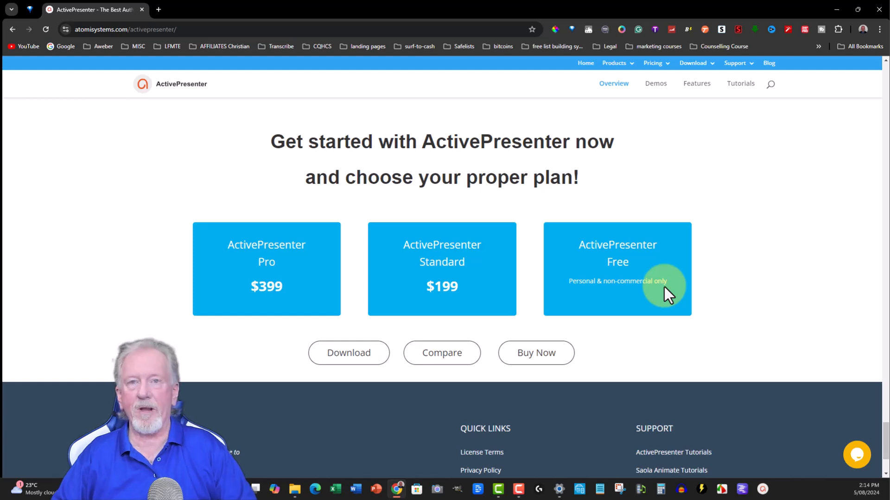
{"action": "mouse_move", "coordinate": [432, 258]}
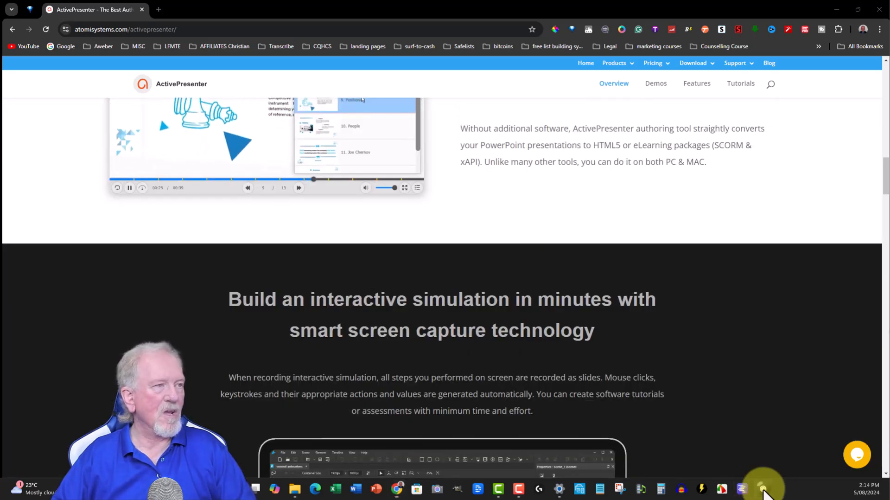
- Launch ActivePresenter from the taskbar so its start screen with templates appears
{"action": "left_click", "coordinate": [762, 487]}
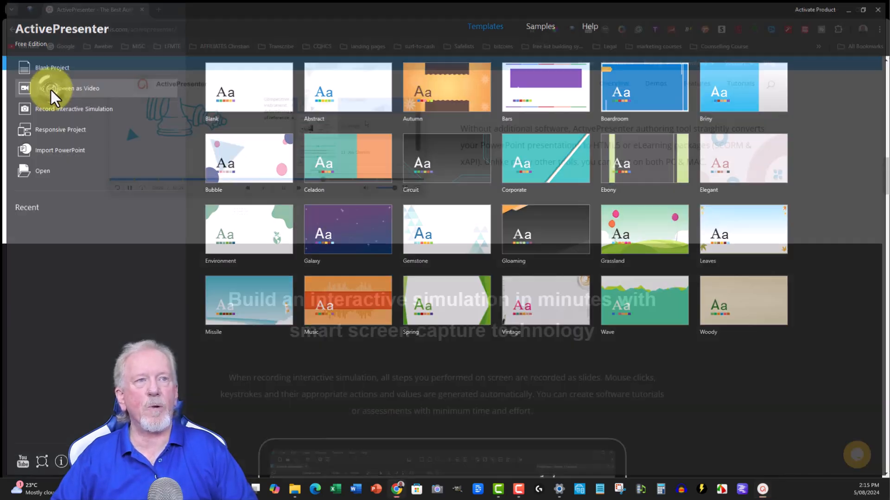
- Start a new Record Screen as Video project from the start page
{"action": "left_click", "coordinate": [70, 88]}
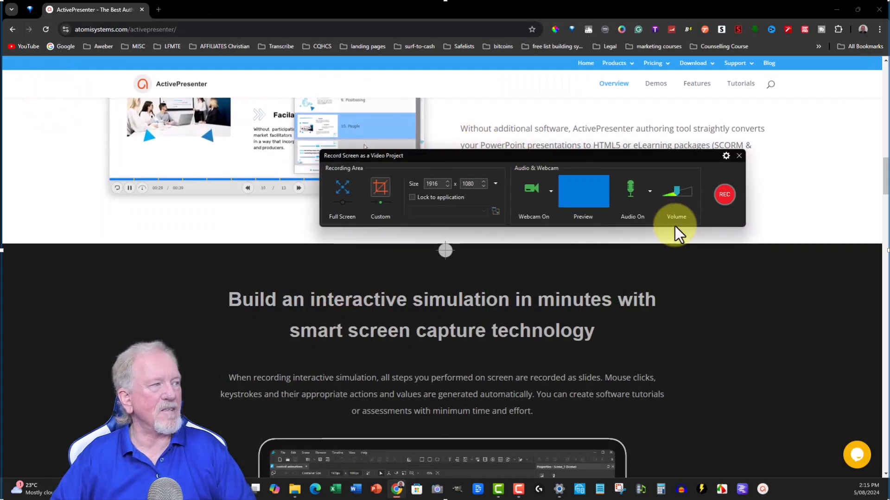
{"action": "mouse_move", "coordinate": [600, 195]}
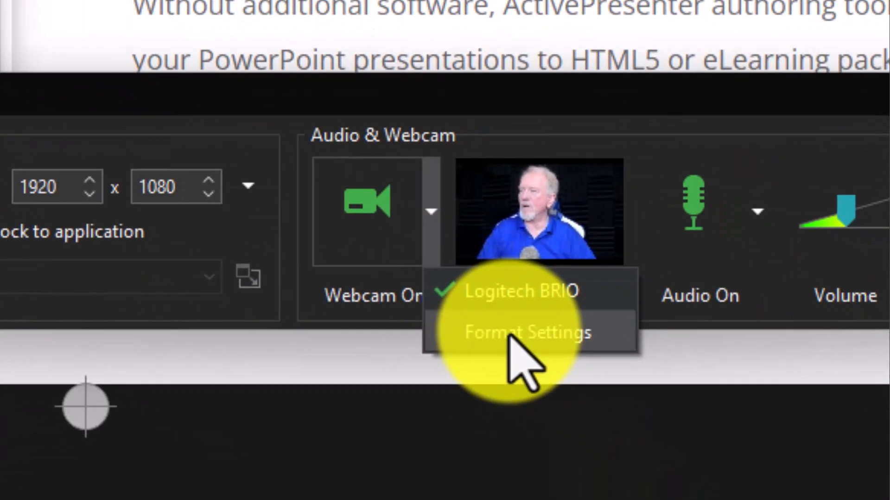
- Review the webcam Format Settings: NV12 colour space, 1920 x 1080 output size at 30 fps
{"action": "left_click", "coordinate": [529, 331]}
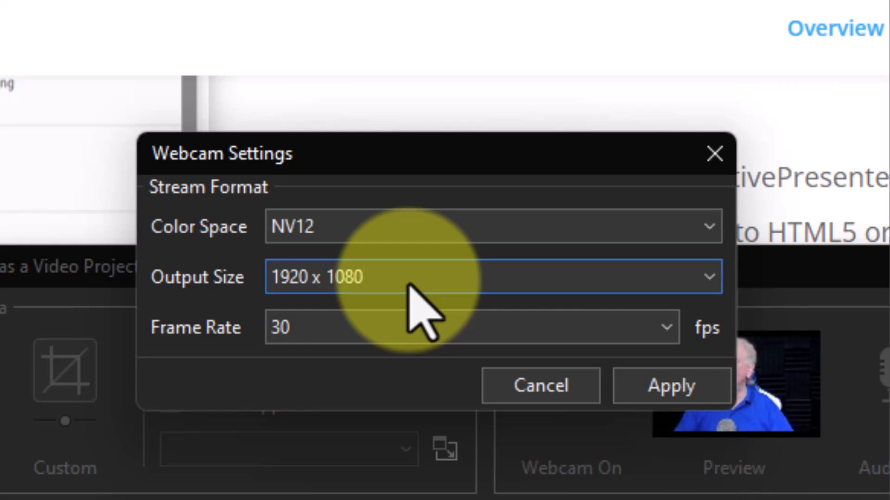
{"action": "left_click", "coordinate": [671, 385]}
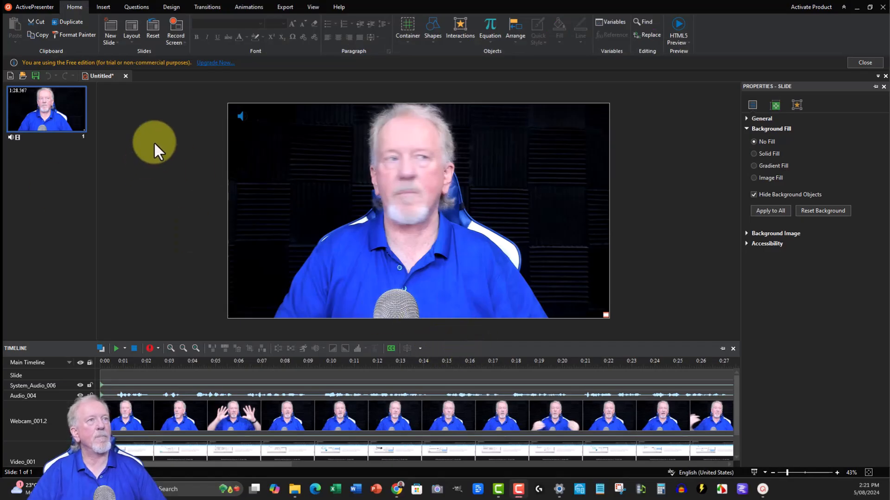
{"action": "mouse_move", "coordinate": [727, 449]}
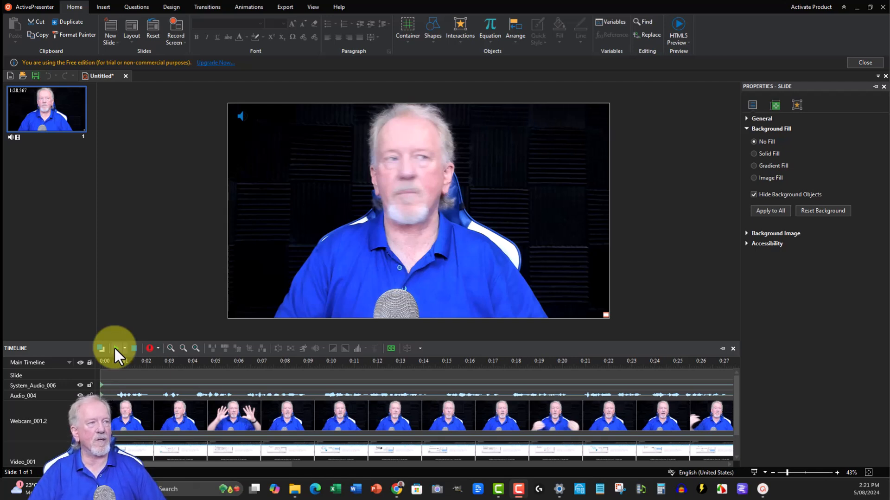
- Play and stop the recorded project, then select the webcam clip on the slide
{"action": "left_click", "coordinate": [117, 348]}
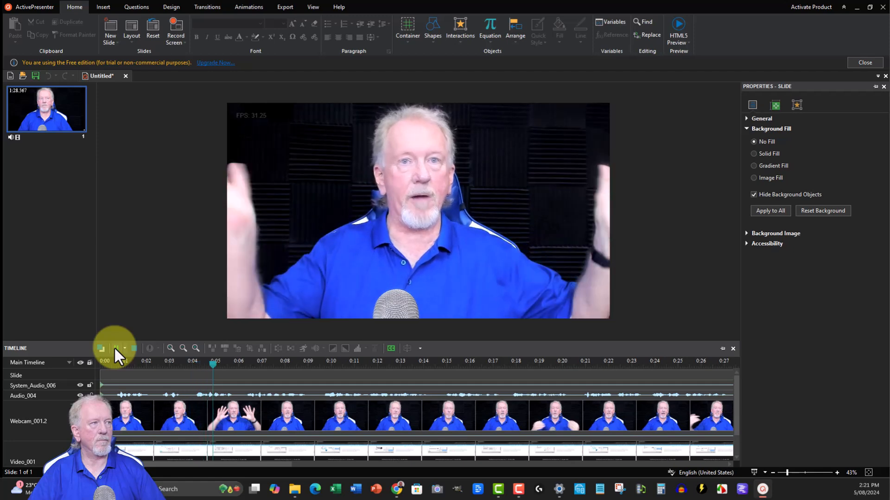
{"action": "left_click", "coordinate": [117, 348]}
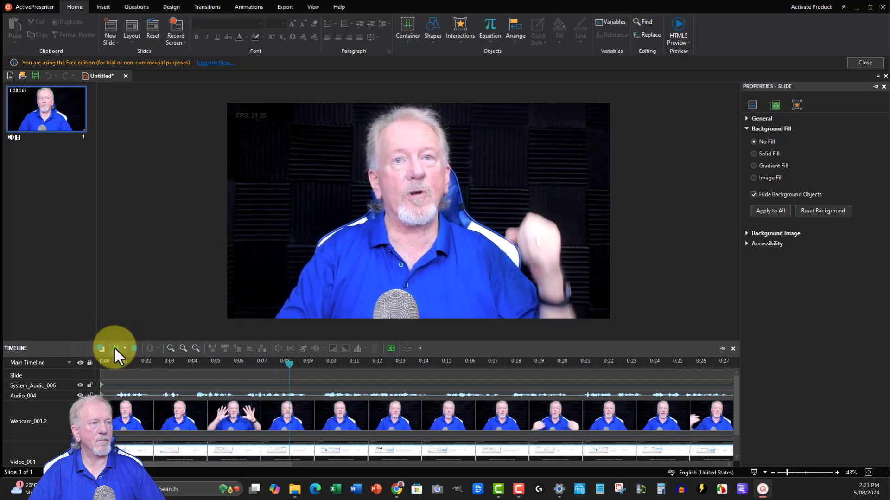
{"action": "left_click", "coordinate": [115, 347]}
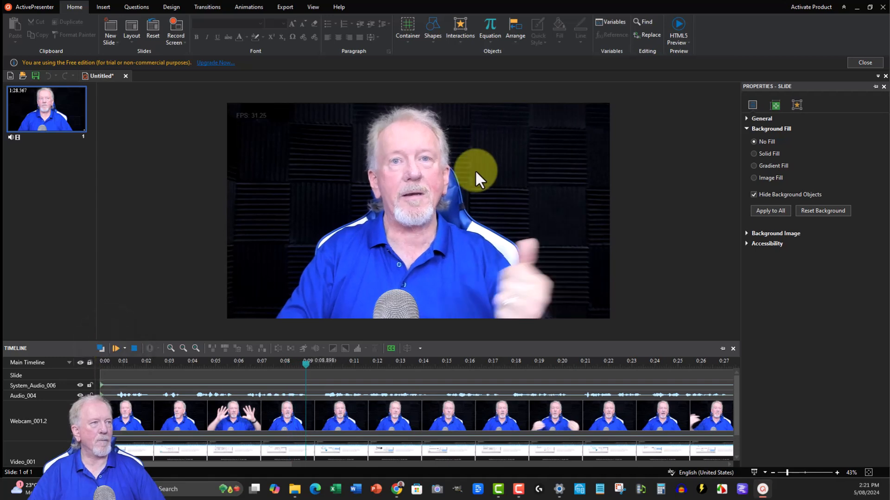
{"action": "left_click", "coordinate": [116, 348]}
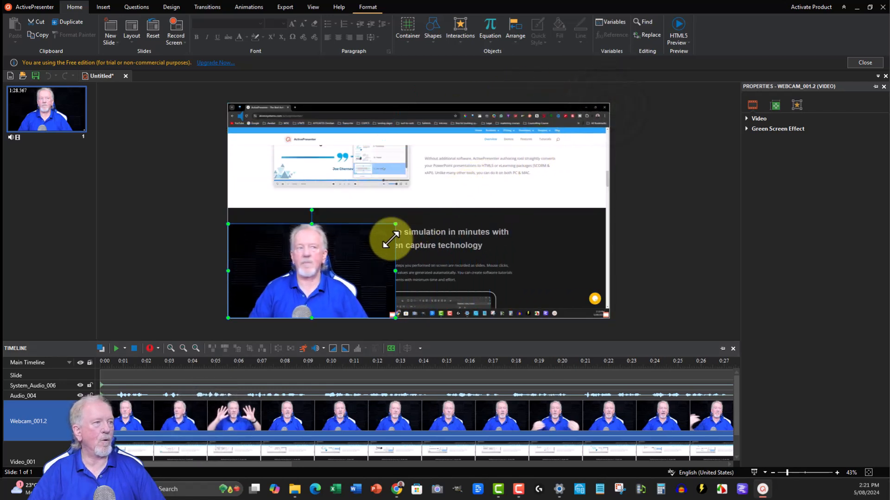
- Drag the webcam clip's corner handle to shrink it over the screen recording
{"action": "left_click_drag", "start_coordinate": [395, 225], "coordinate": [594, 112]}
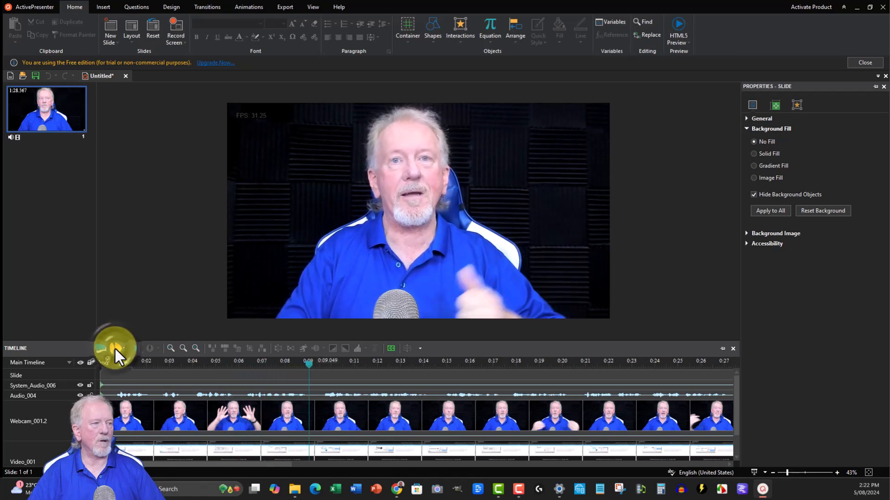
- Shrink the webcam video into a small thumbnail in the slide's bottom-left corner
{"action": "left_click", "coordinate": [115, 348]}
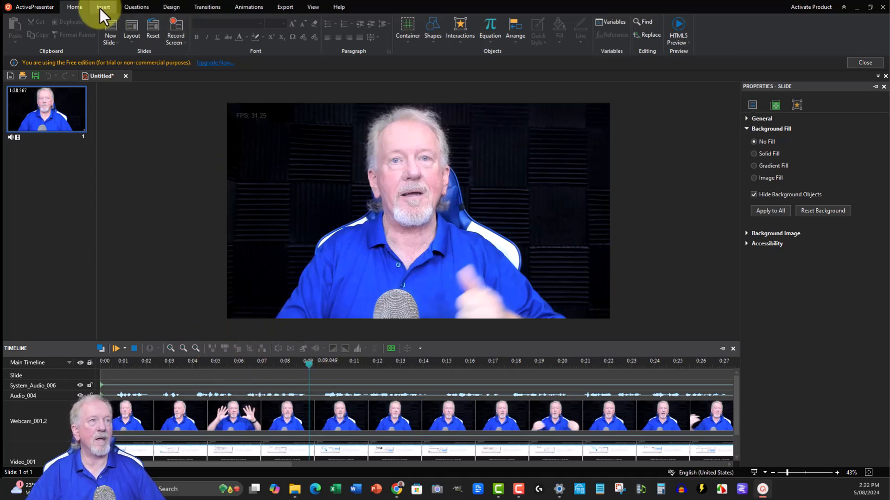
{"action": "left_click", "coordinate": [100, 8]}
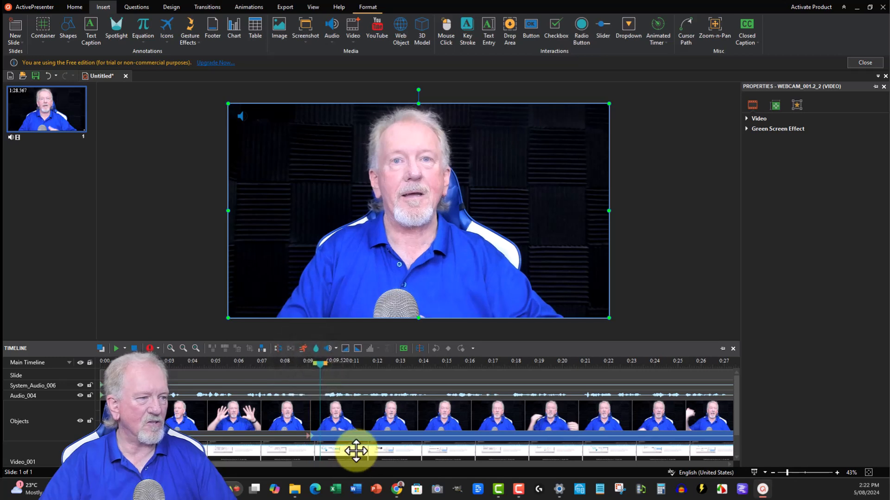
{"action": "mouse_move", "coordinate": [609, 103]}
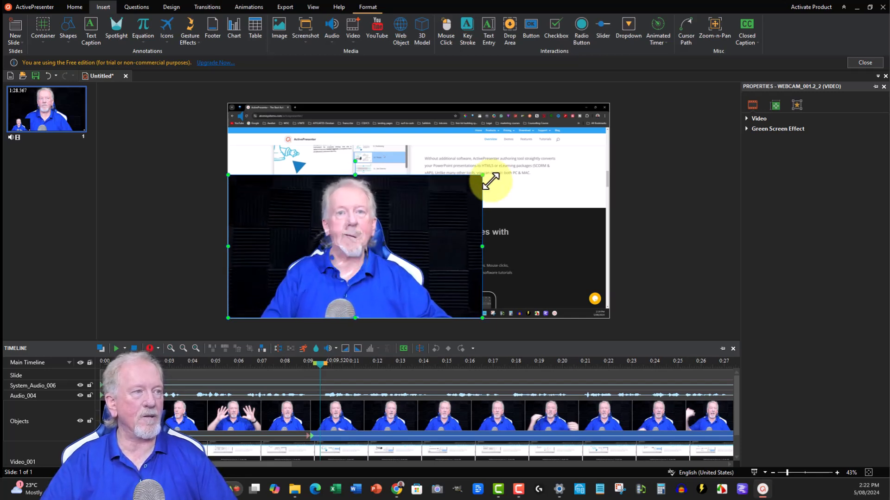
{"action": "left_click_drag", "start_coordinate": [483, 173], "coordinate": [608, 103]}
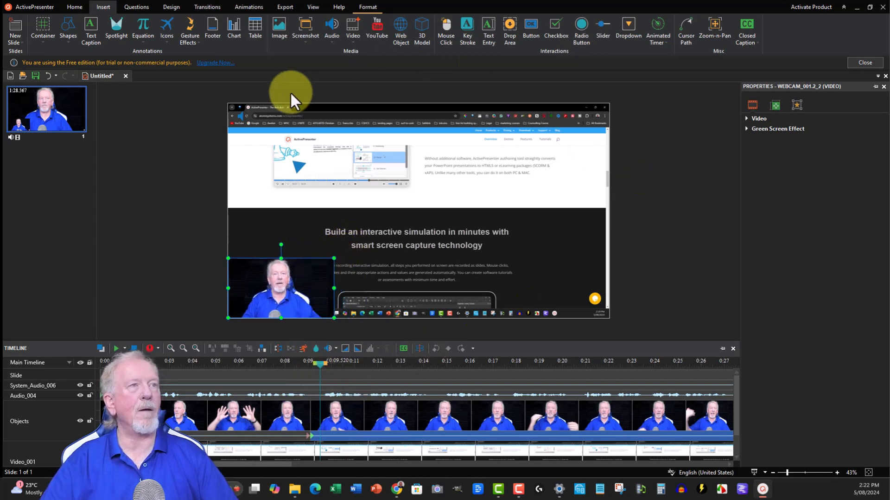
{"action": "mouse_move", "coordinate": [165, 165]}
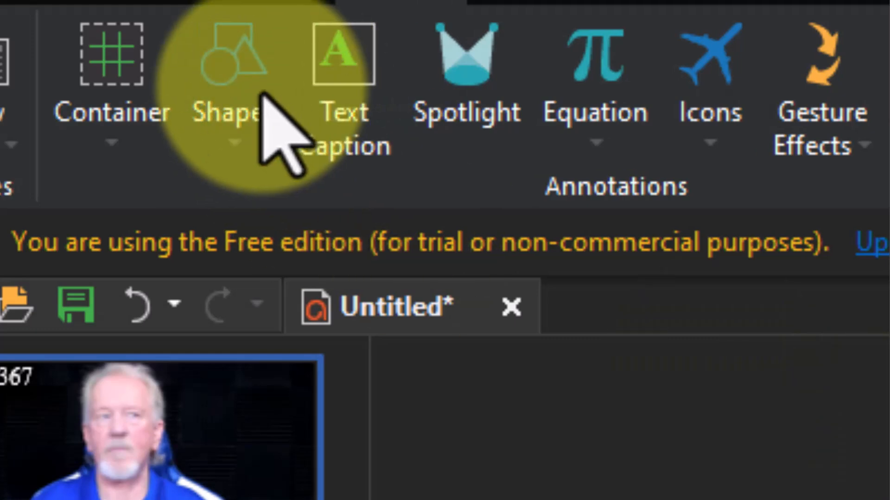
{"action": "mouse_move", "coordinate": [410, 364]}
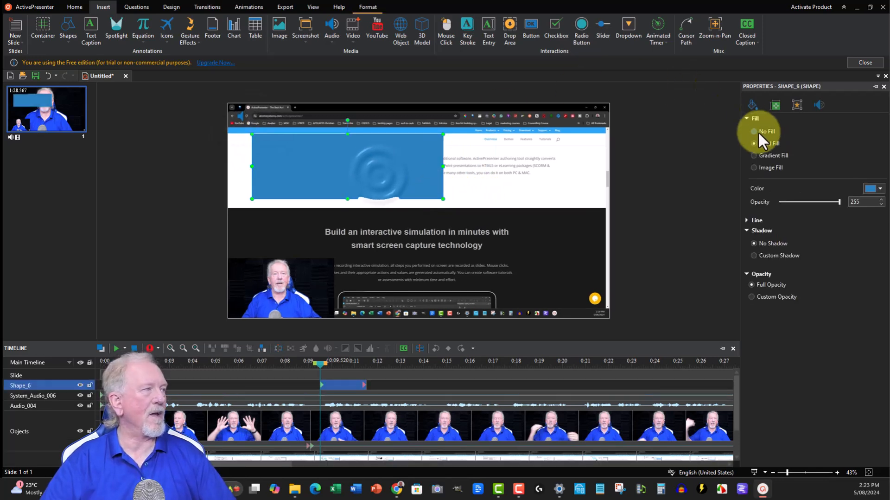
- Set Shape_6's fill to Solid Fill with white chosen from the colour dropdown
{"action": "left_click", "coordinate": [753, 143]}
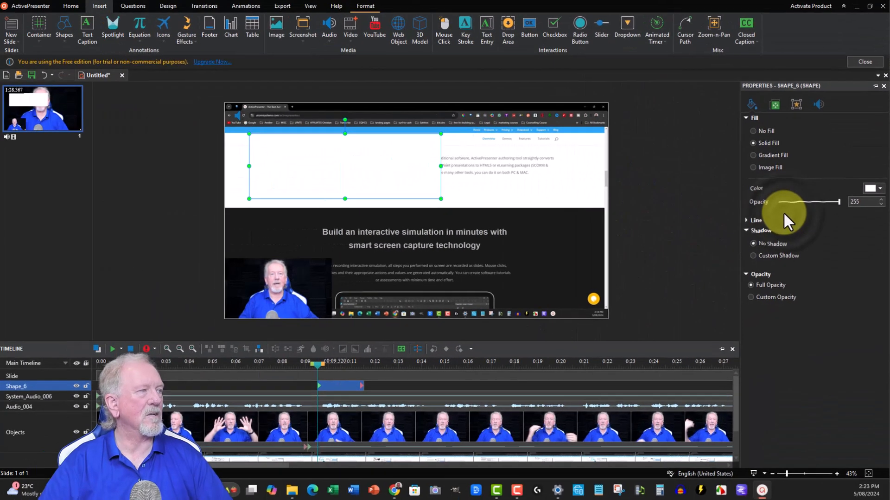
{"action": "left_click", "coordinate": [873, 189]}
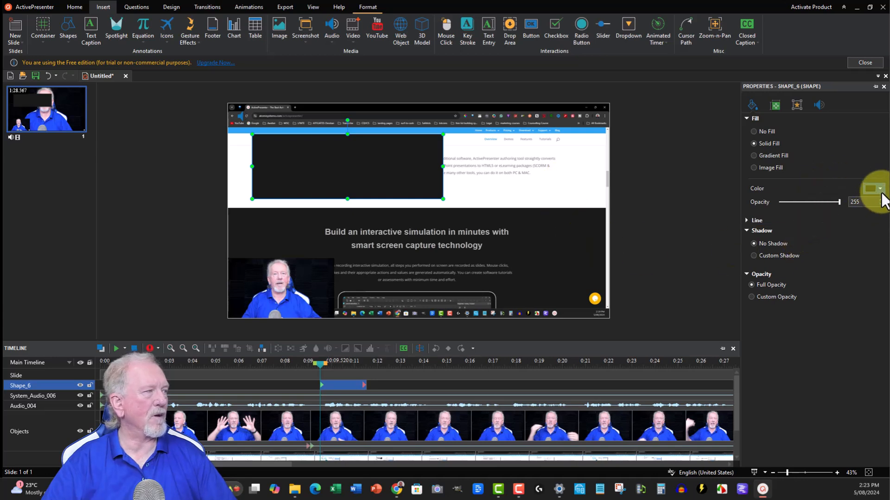
{"action": "left_click", "coordinate": [879, 189]}
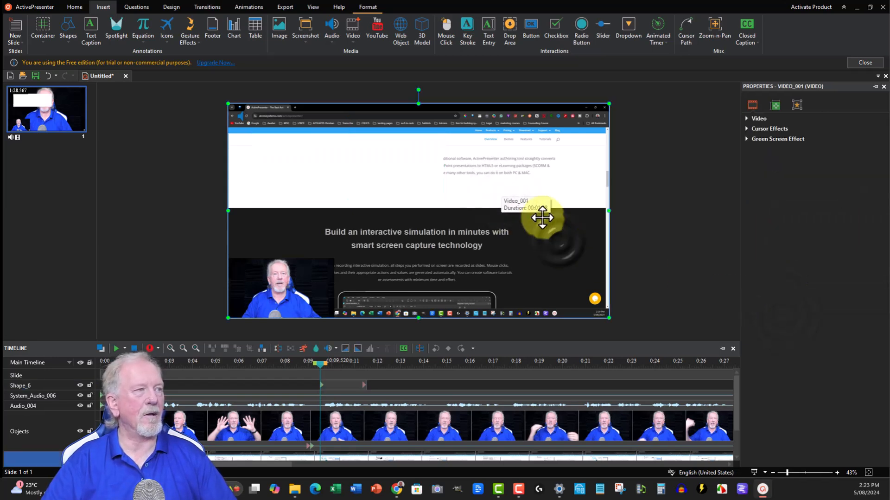
{"action": "left_click_drag", "start_coordinate": [543, 218], "coordinate": [542, 172]}
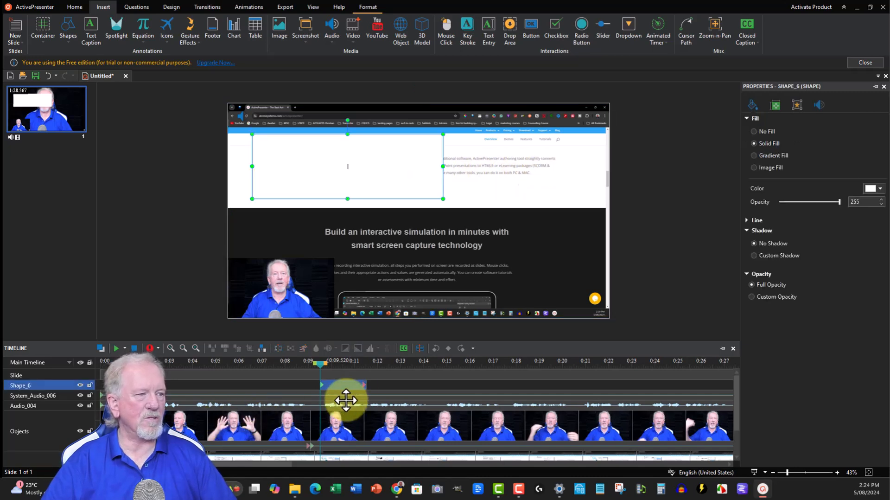
- Stretch the Shape_6 timeline bar so the rectangle ends around 0:24.5
{"action": "left_click_drag", "start_coordinate": [346, 384], "coordinate": [610, 385]}
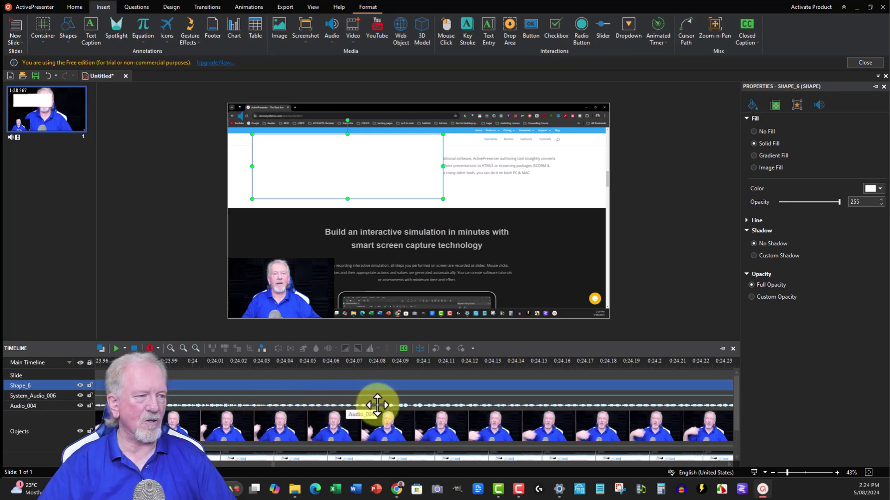
{"action": "left_click_drag", "start_coordinate": [377, 404], "coordinate": [414, 403]}
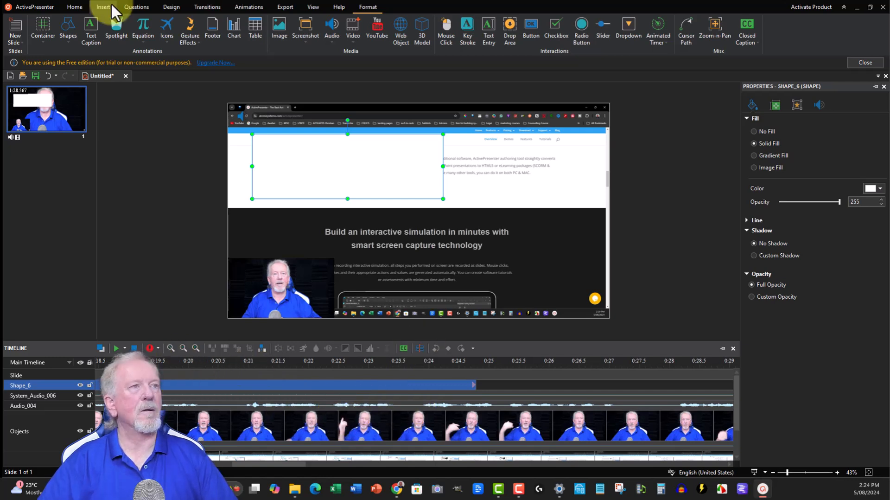
{"action": "mouse_move", "coordinate": [117, 26]}
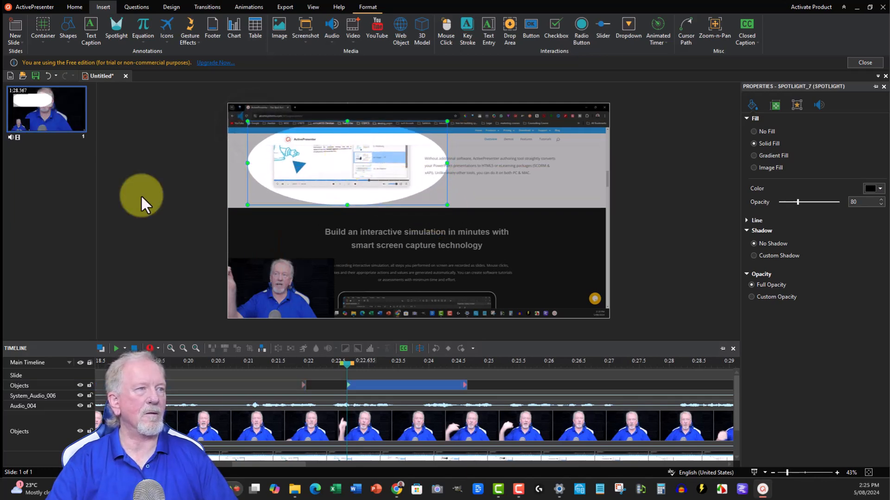
{"action": "mouse_move", "coordinate": [210, 260]}
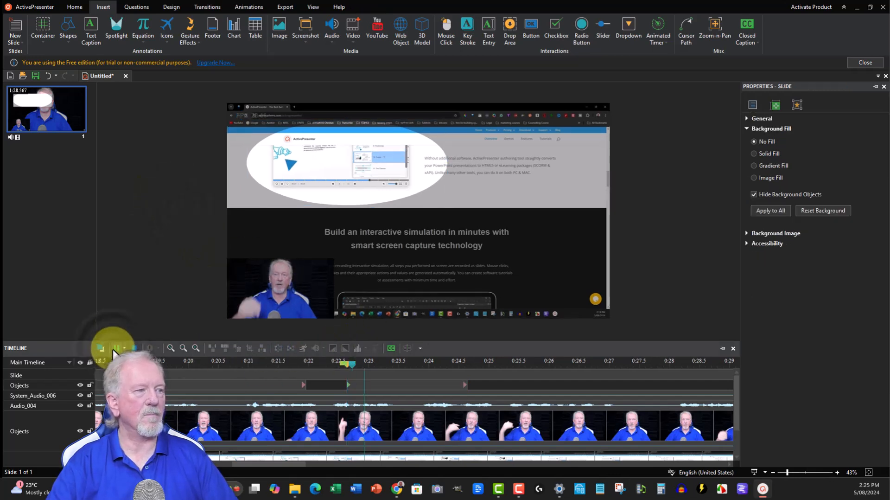
- Play the project to preview the oval spotlight over the upper-left area
{"action": "left_click", "coordinate": [118, 348]}
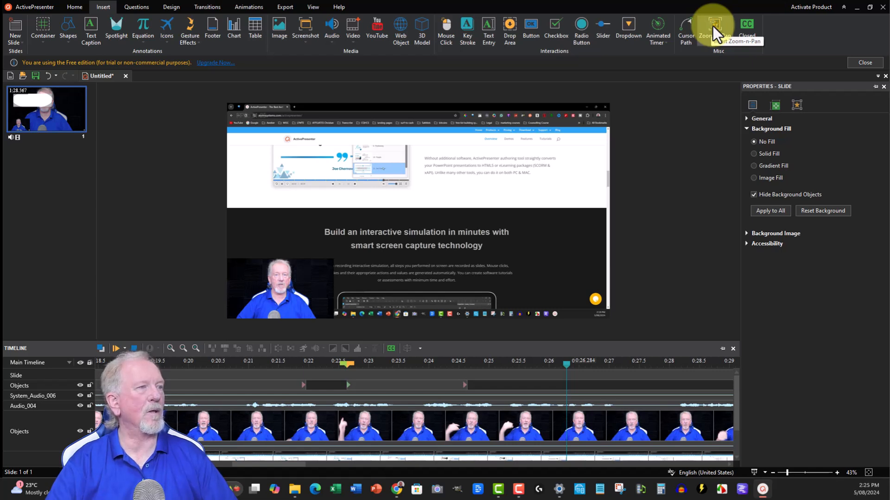
- Insert a Zoom-n-Pan at the playhead near 26.5 s and select its starting keyframe
{"action": "left_click", "coordinate": [716, 24]}
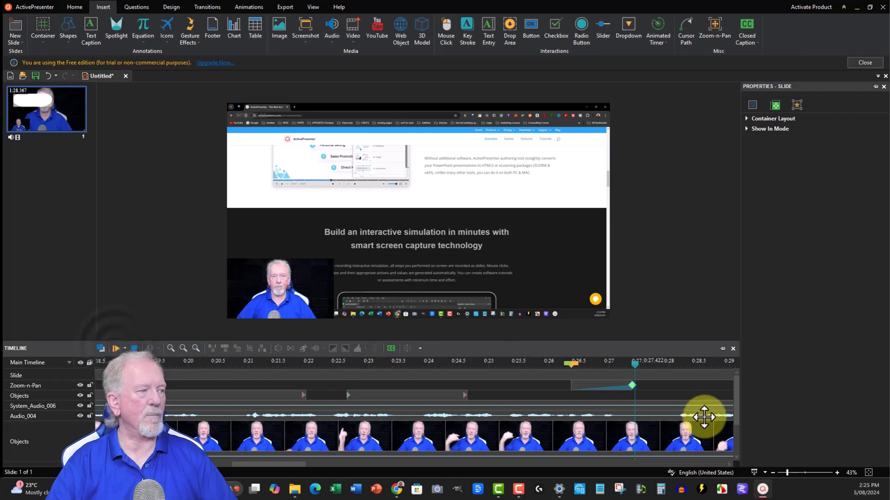
{"action": "mouse_move", "coordinate": [573, 276]}
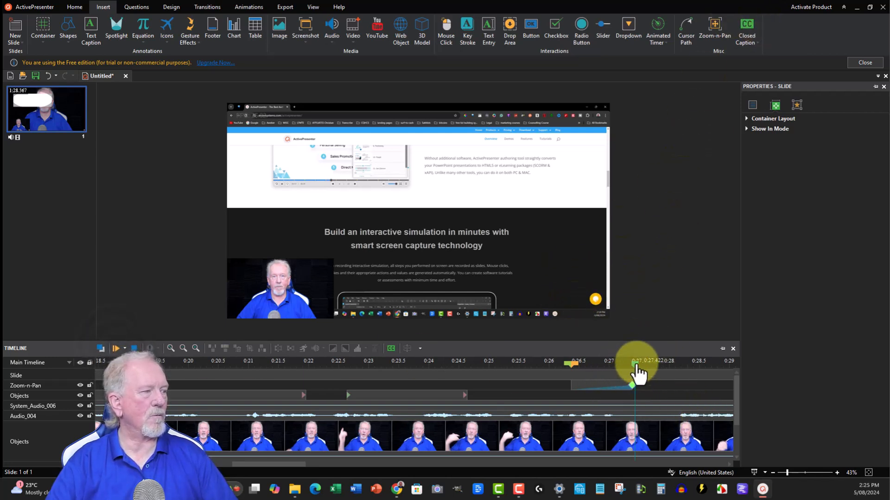
{"action": "left_click_drag", "start_coordinate": [636, 369], "coordinate": [573, 369]}
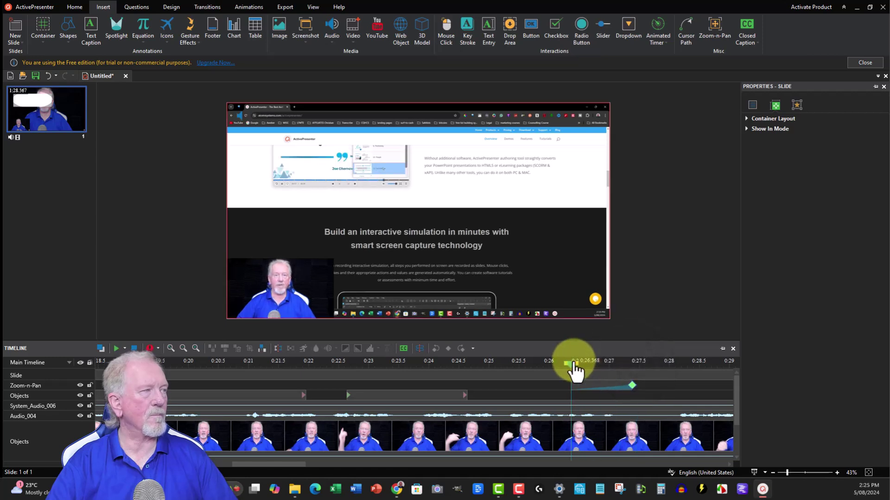
{"action": "left_click", "coordinate": [719, 26]}
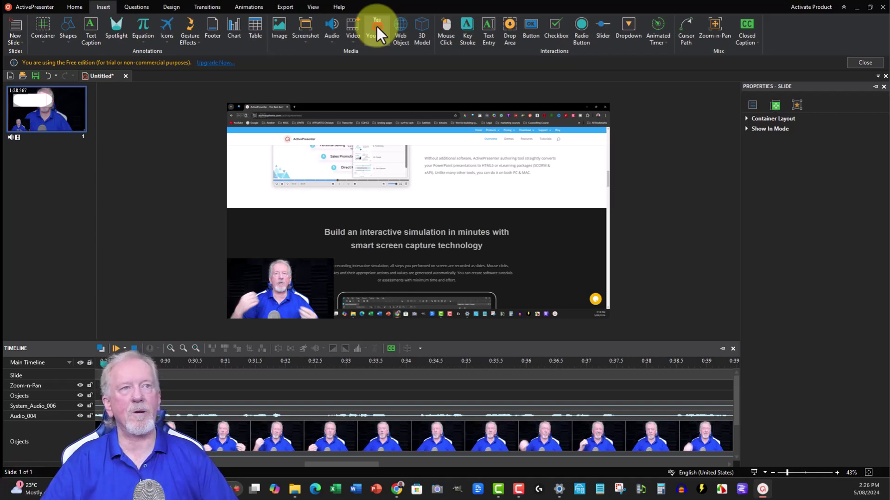
{"action": "mouse_move", "coordinate": [143, 26]}
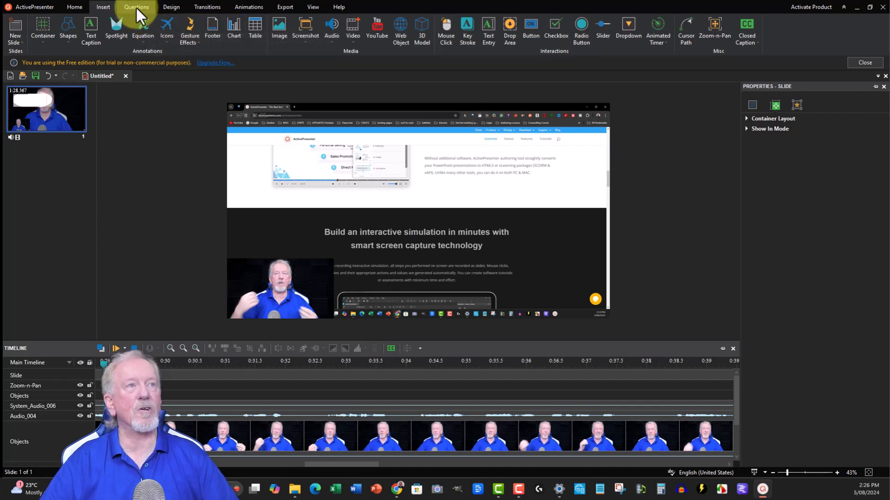
- Browse the Questions options briefly, then return to the Insert objects
{"action": "left_click", "coordinate": [135, 7]}
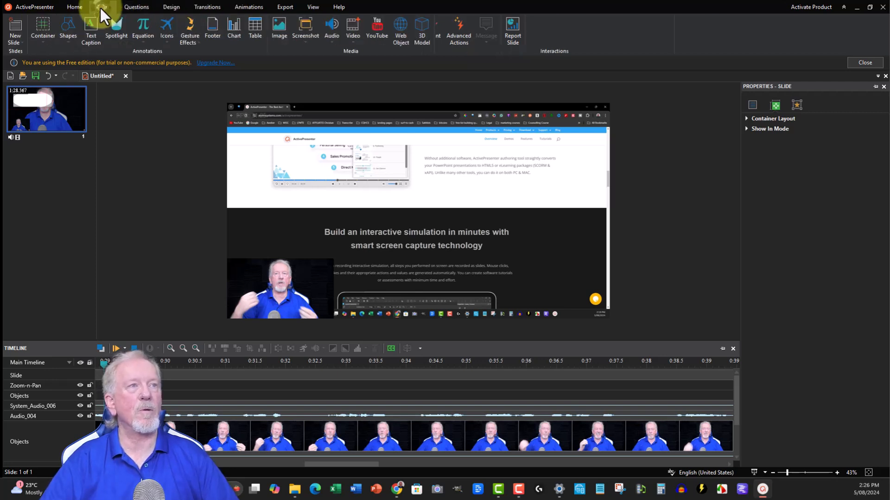
{"action": "left_click", "coordinate": [97, 7]}
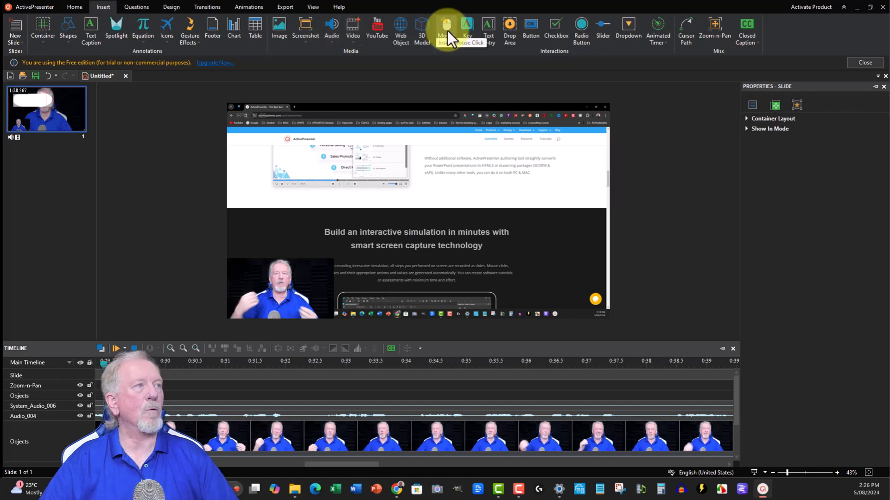
{"action": "mouse_move", "coordinate": [452, 33]}
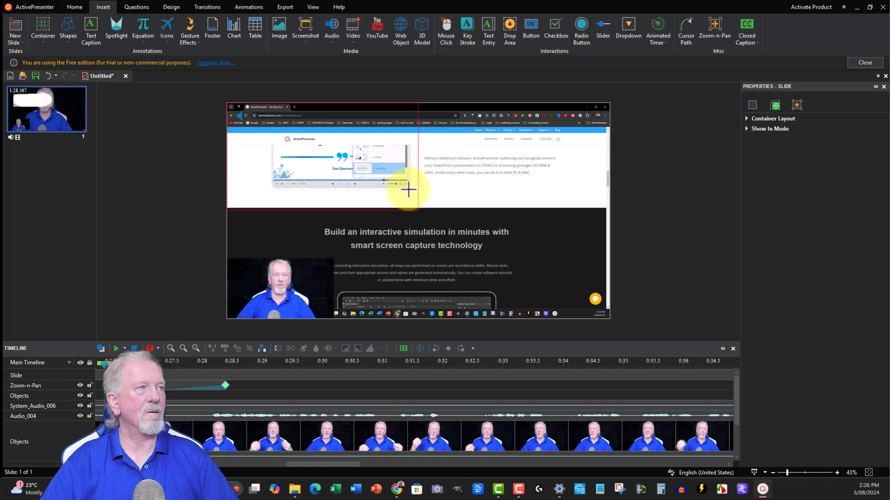
{"action": "mouse_move", "coordinate": [446, 28]}
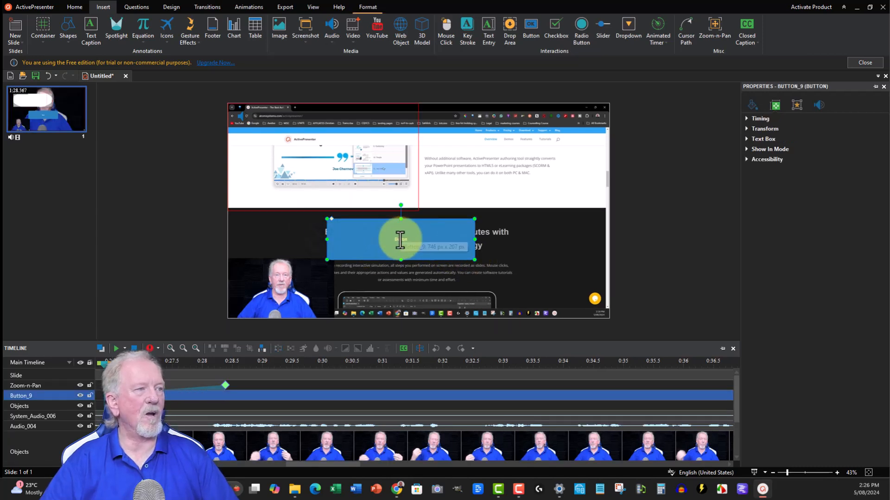
{"action": "mouse_move", "coordinate": [392, 247]}
{"action": "type", "text": "Click her"}
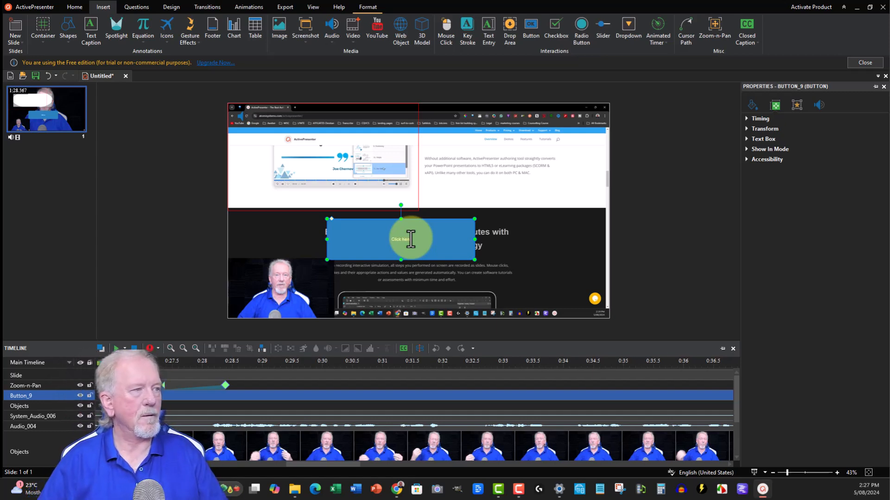
{"action": "double_click", "coordinate": [401, 240]}
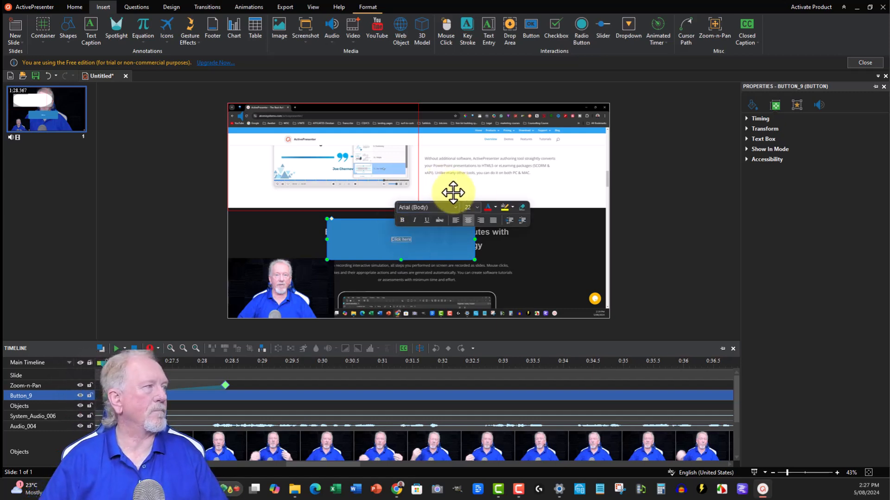
{"action": "mouse_move", "coordinate": [370, 241]}
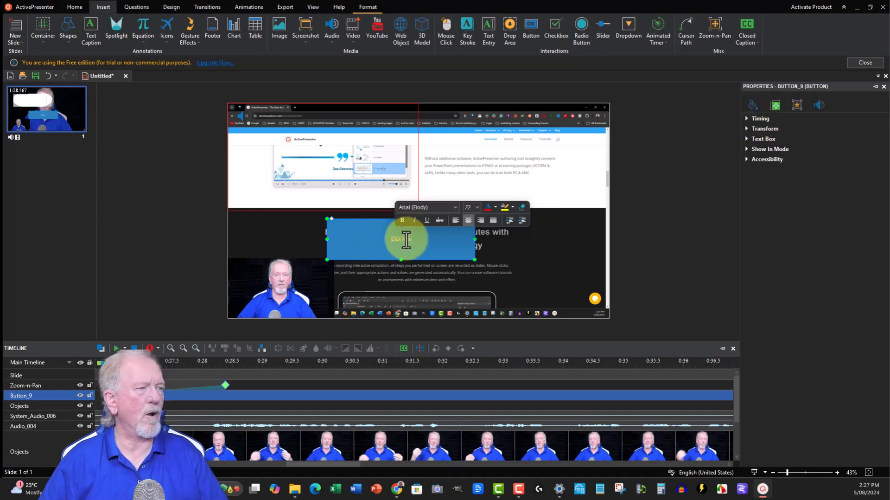
{"action": "left_click", "coordinate": [478, 207]}
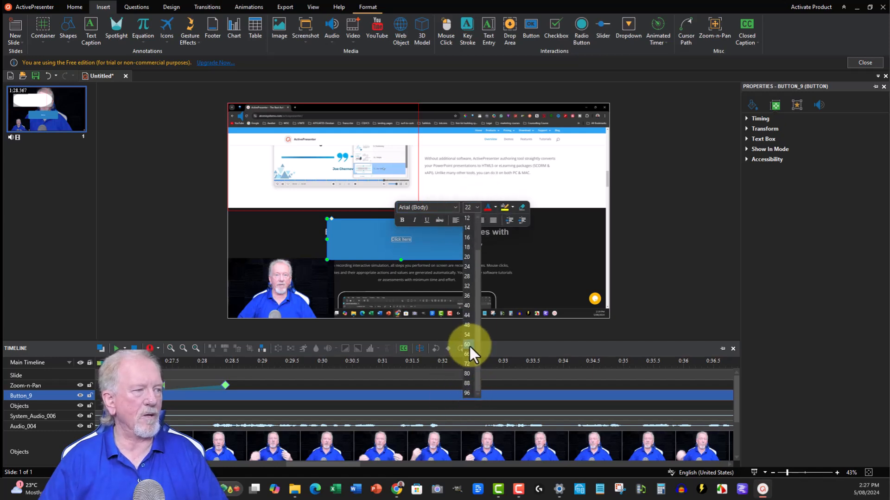
{"action": "left_click", "coordinate": [467, 393]}
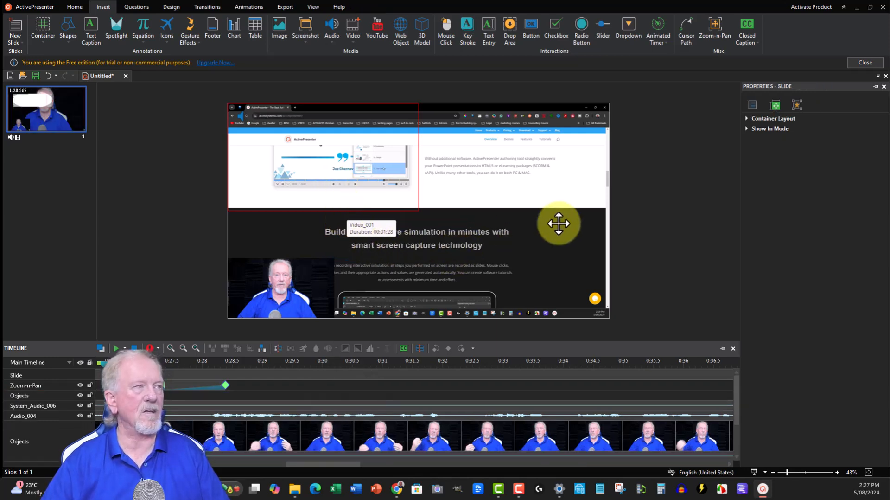
{"action": "mouse_move", "coordinate": [647, 166]}
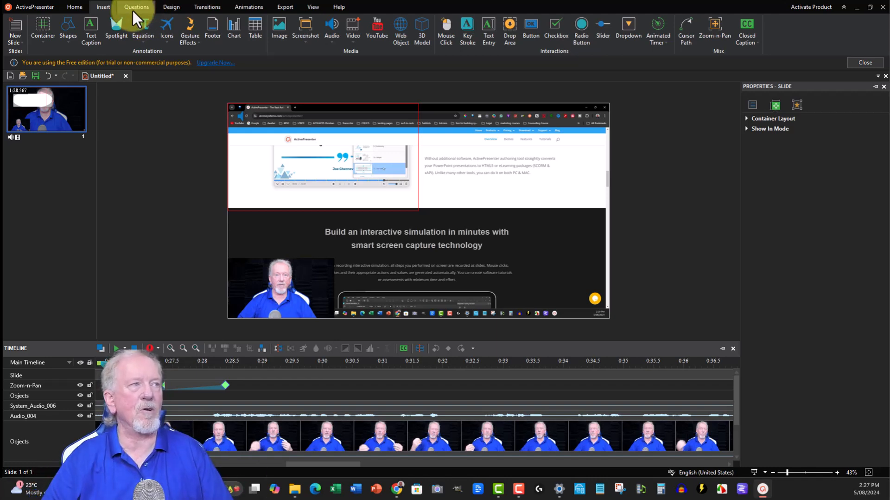
{"action": "mouse_move", "coordinate": [297, 18]}
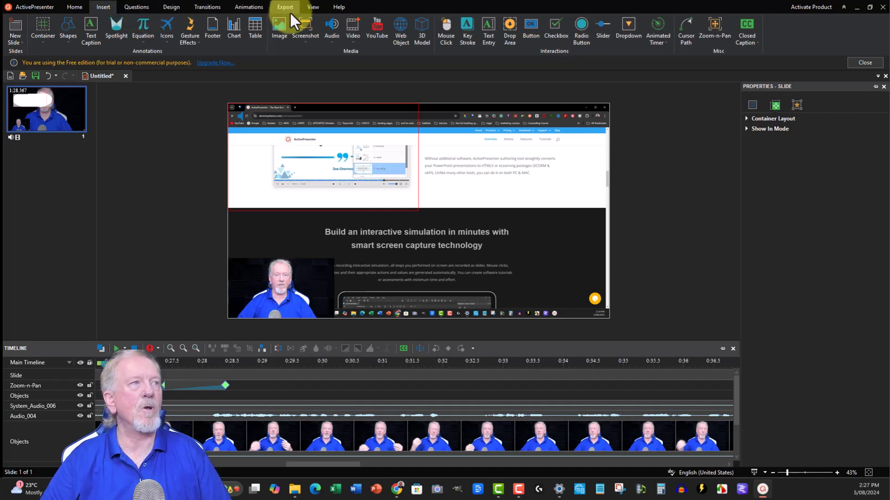
- Bring up the Export To Video dialog, set for 1920x1080 MP4 at 30 fps
{"action": "left_click", "coordinate": [285, 7]}
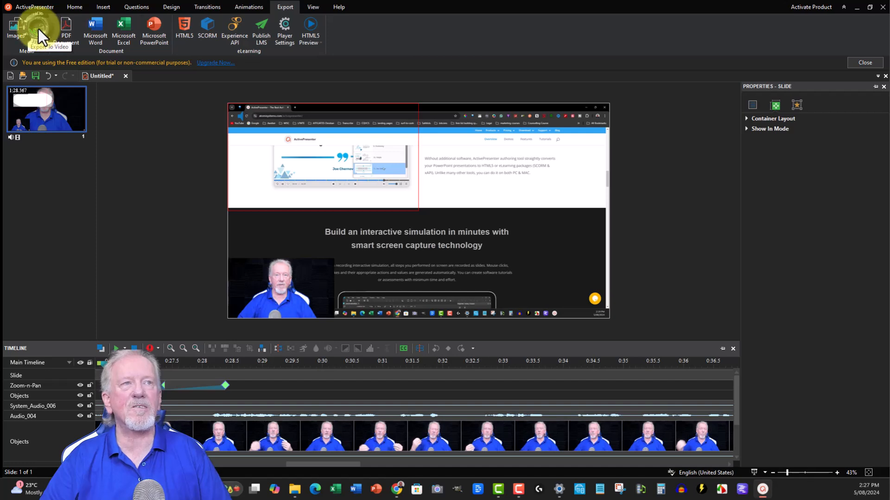
{"action": "left_click", "coordinate": [35, 26]}
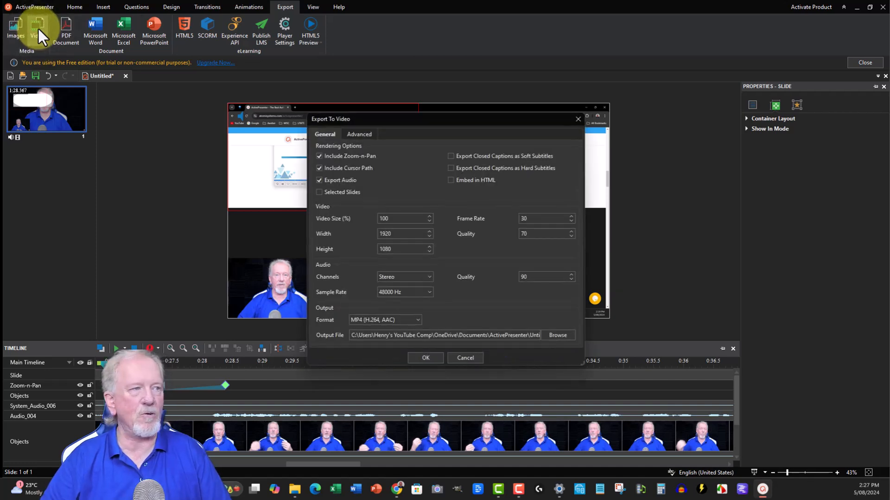
{"action": "mouse_move", "coordinate": [454, 202]}
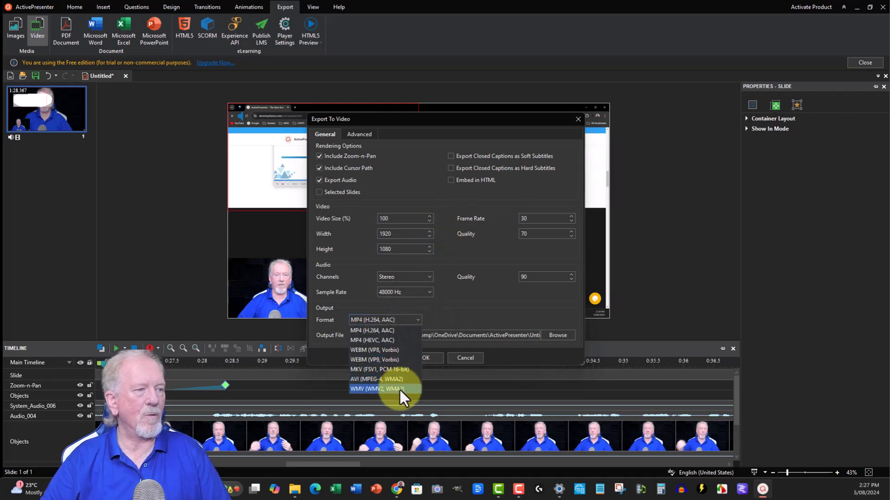
{"action": "mouse_move", "coordinate": [378, 364]}
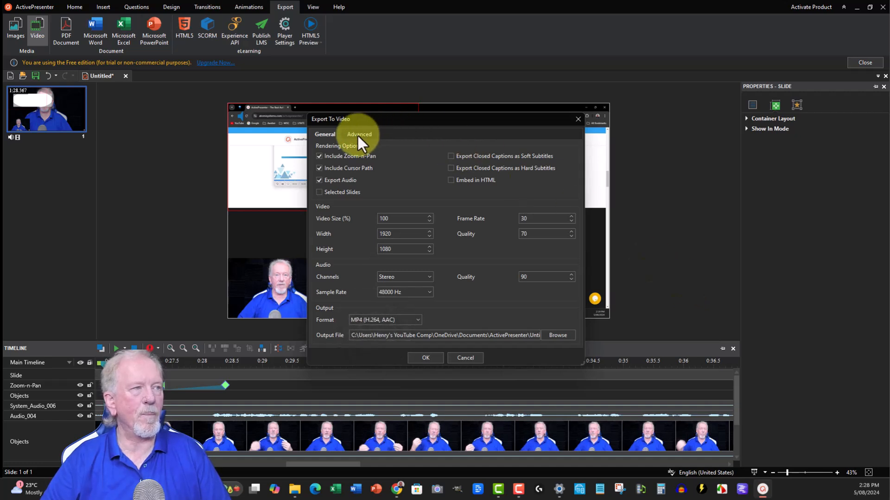
{"action": "left_click", "coordinate": [358, 135]}
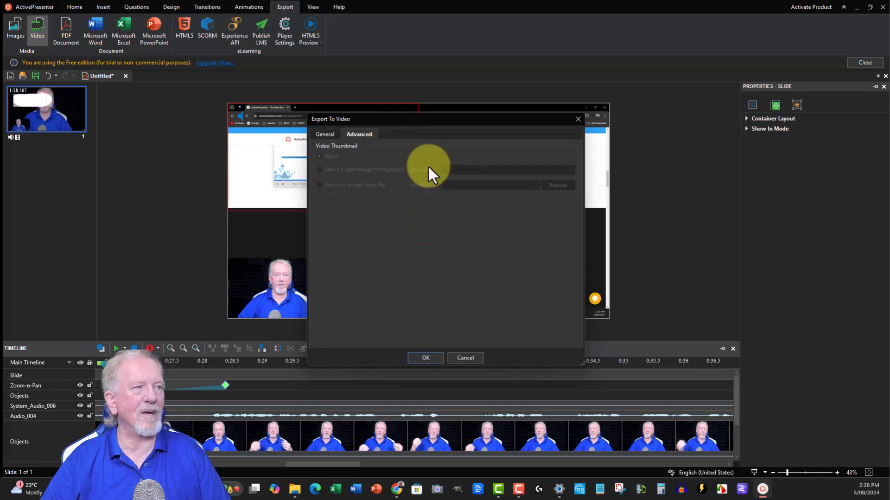
{"action": "left_click", "coordinate": [325, 134]}
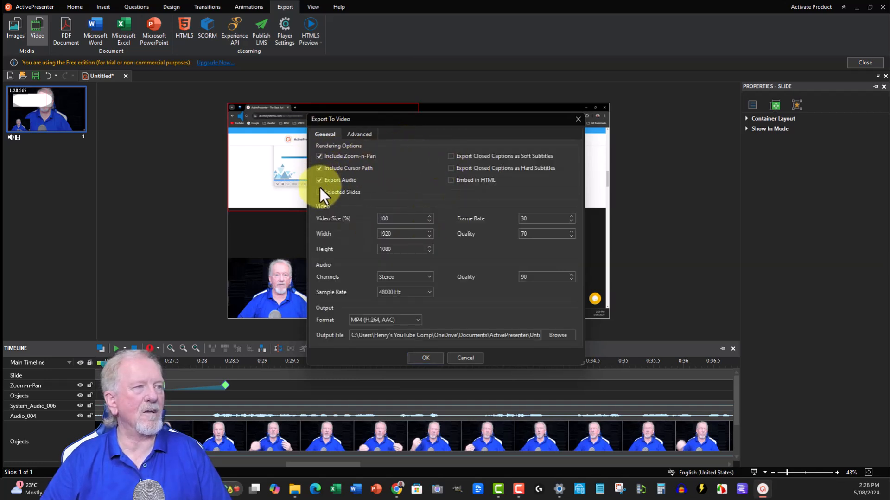
{"action": "left_click", "coordinate": [466, 358]}
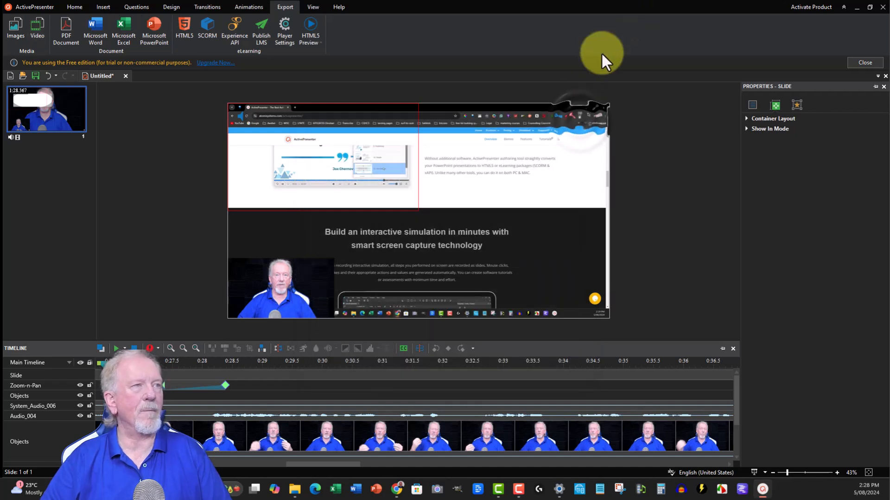
{"action": "mouse_move", "coordinate": [153, 27]}
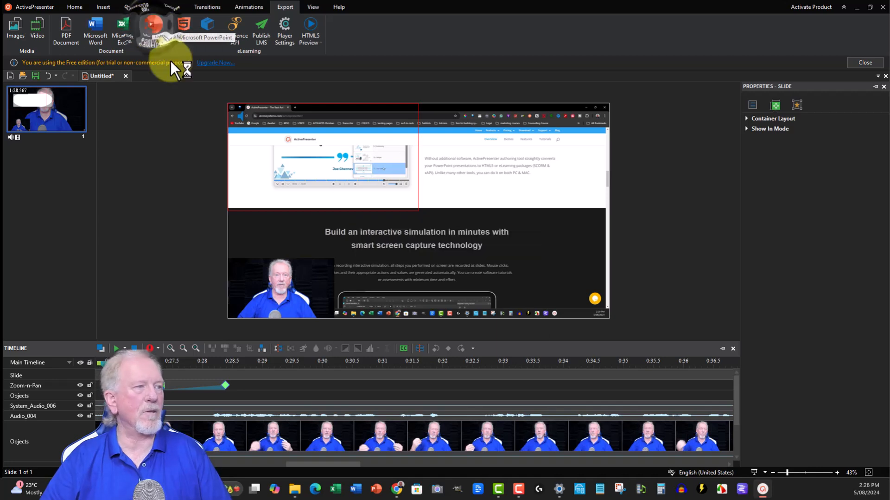
{"action": "left_click", "coordinate": [154, 30]}
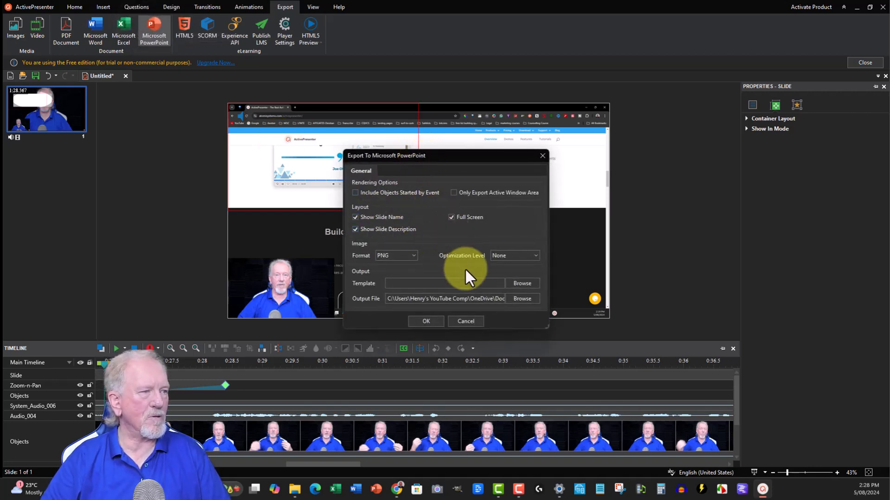
{"action": "mouse_move", "coordinate": [531, 314]}
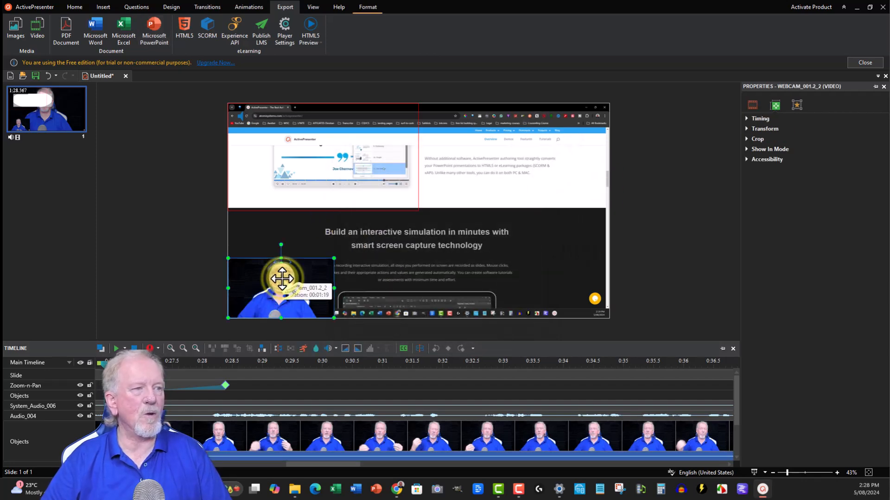
{"action": "right_click", "coordinate": [280, 286]}
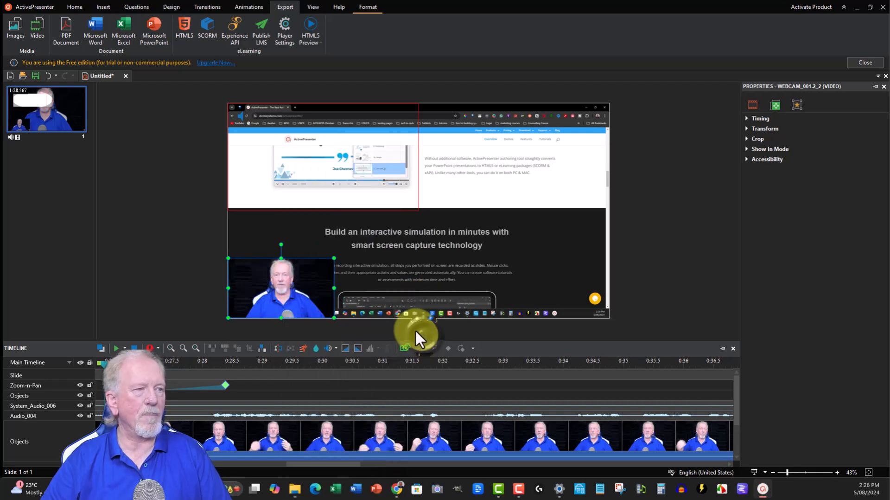
{"action": "mouse_move", "coordinate": [280, 289]}
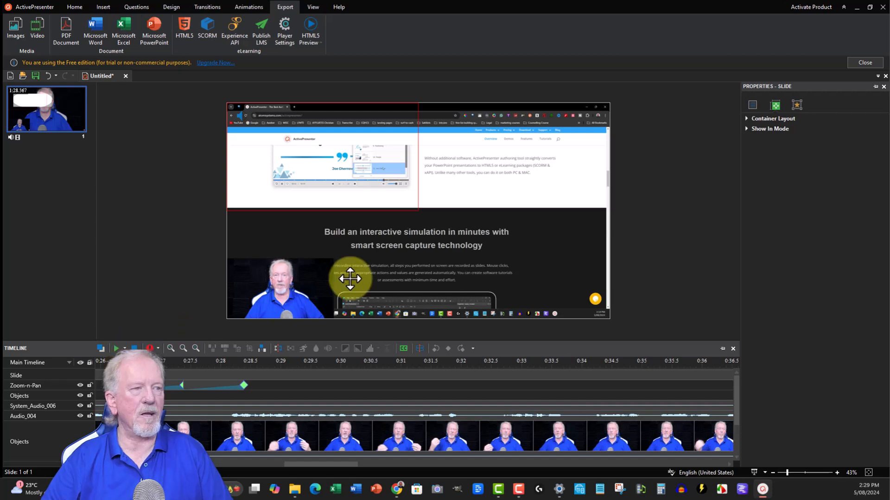
{"action": "left_click", "coordinate": [281, 287]}
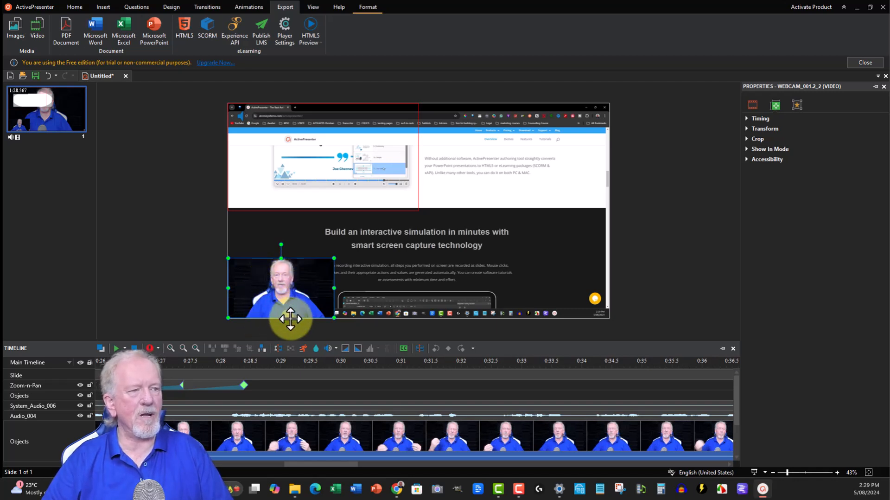
{"action": "mouse_move", "coordinate": [397, 225]}
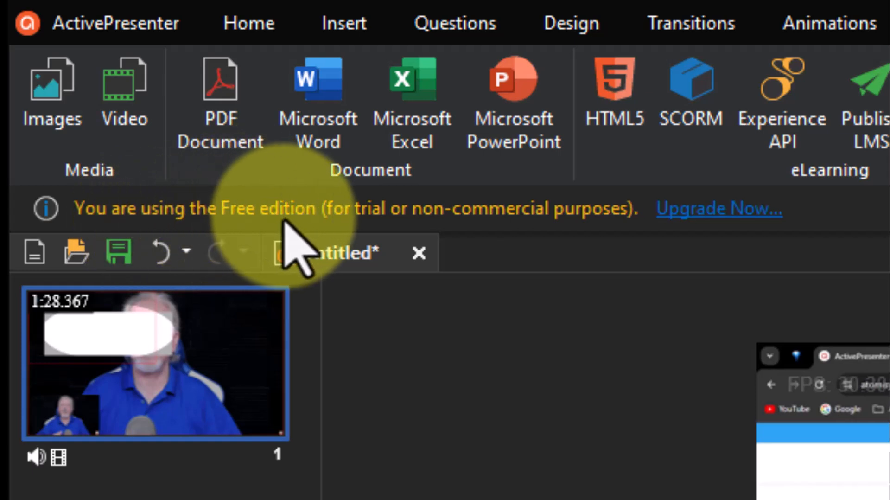
{"action": "mouse_move", "coordinate": [533, 249]}
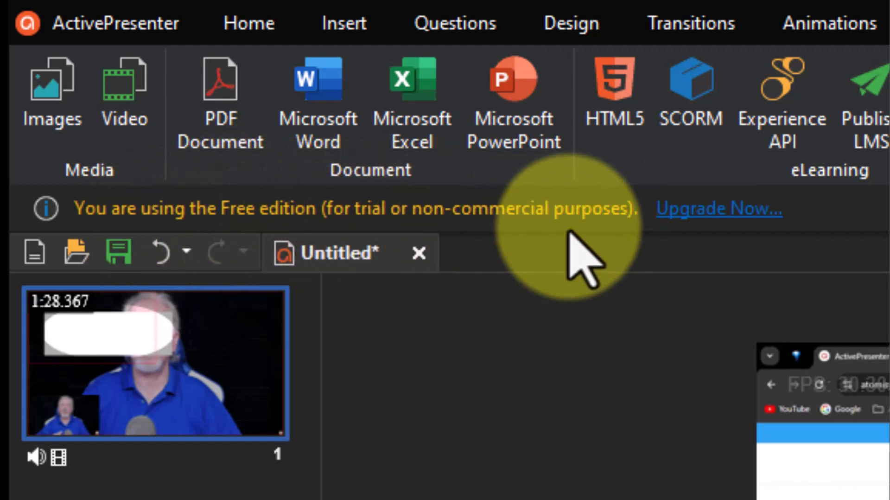
{"action": "mouse_move", "coordinate": [560, 231]}
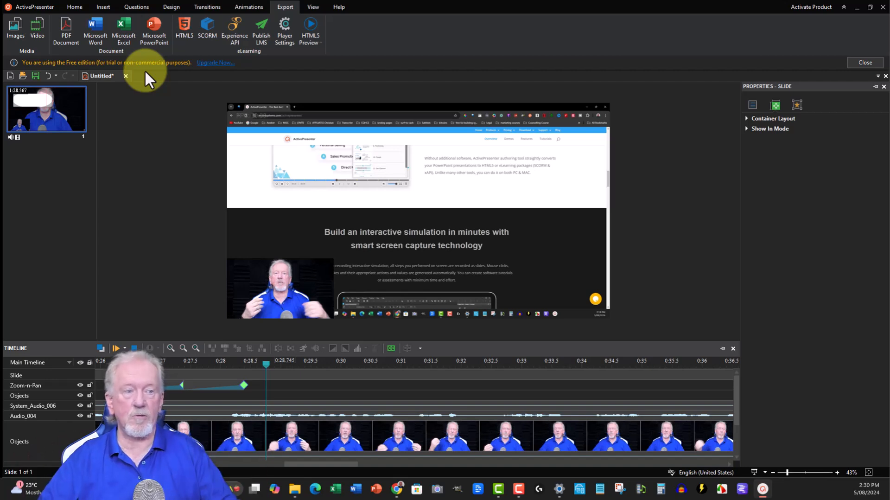
{"action": "mouse_move", "coordinate": [160, 133]}
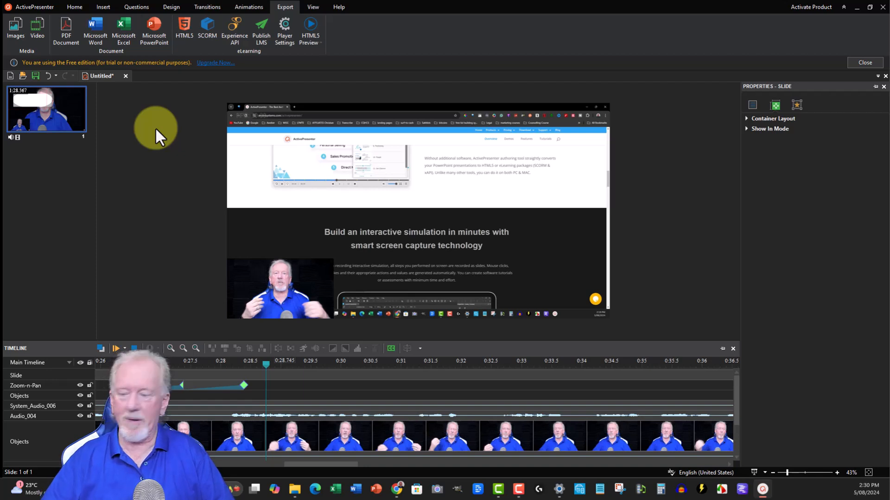
{"action": "mouse_move", "coordinate": [460, 129]}
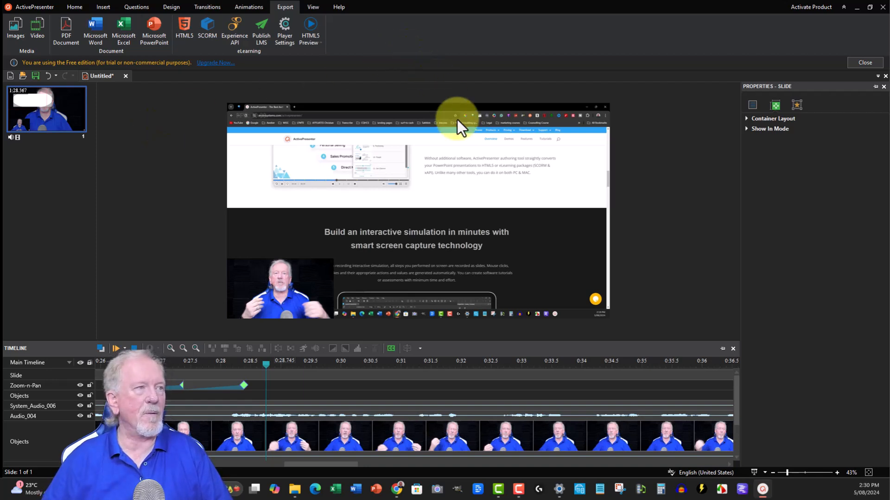
{"action": "mouse_move", "coordinate": [665, 143]}
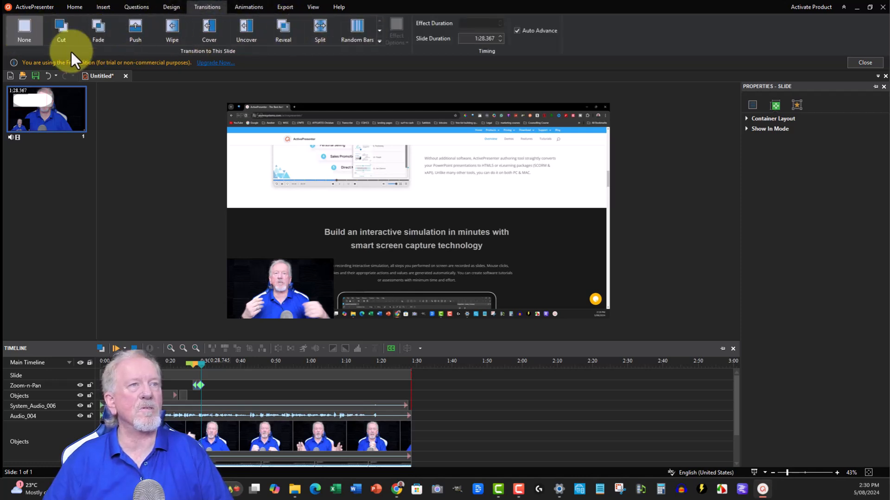
{"action": "left_click", "coordinate": [249, 8]}
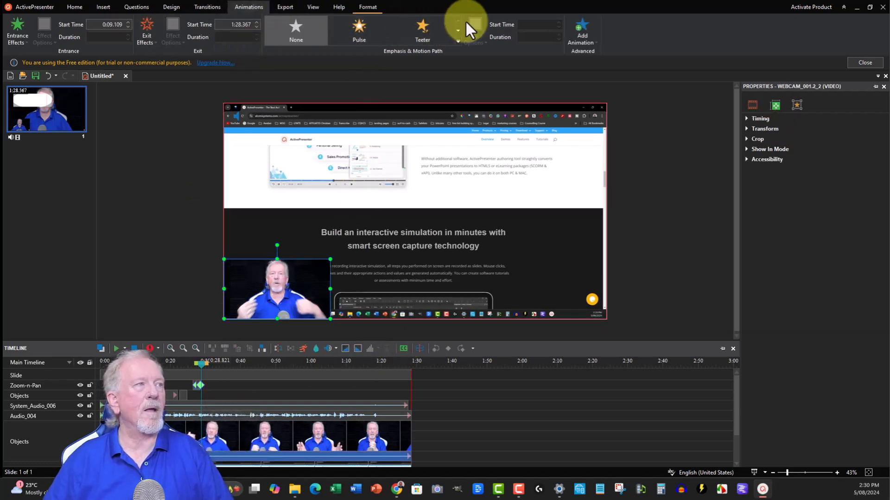
{"action": "left_click", "coordinate": [460, 28]}
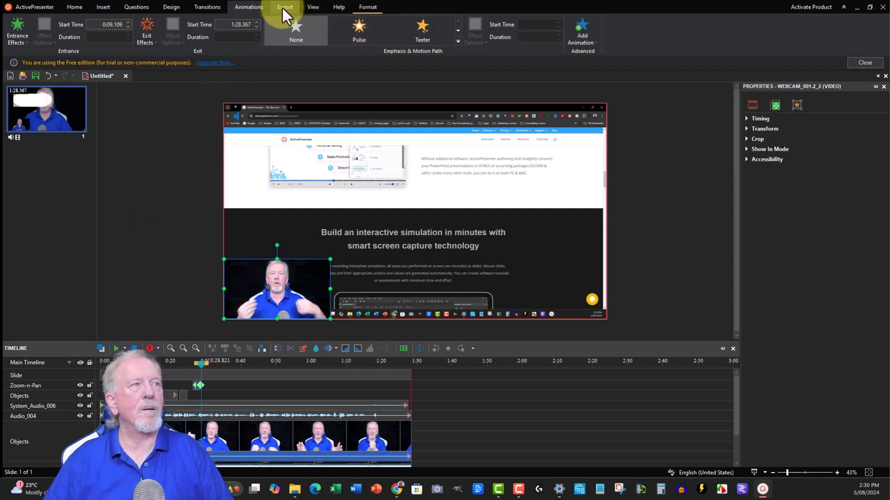
{"action": "left_click", "coordinate": [313, 7]}
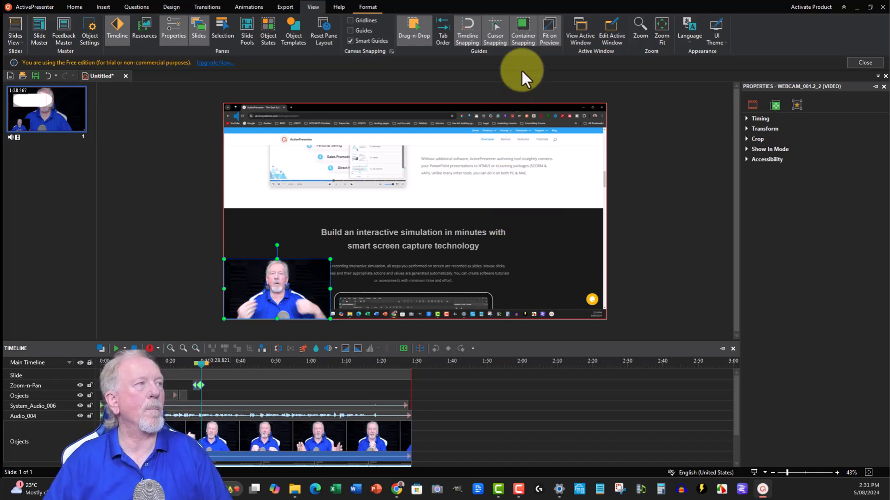
{"action": "mouse_move", "coordinate": [662, 26]}
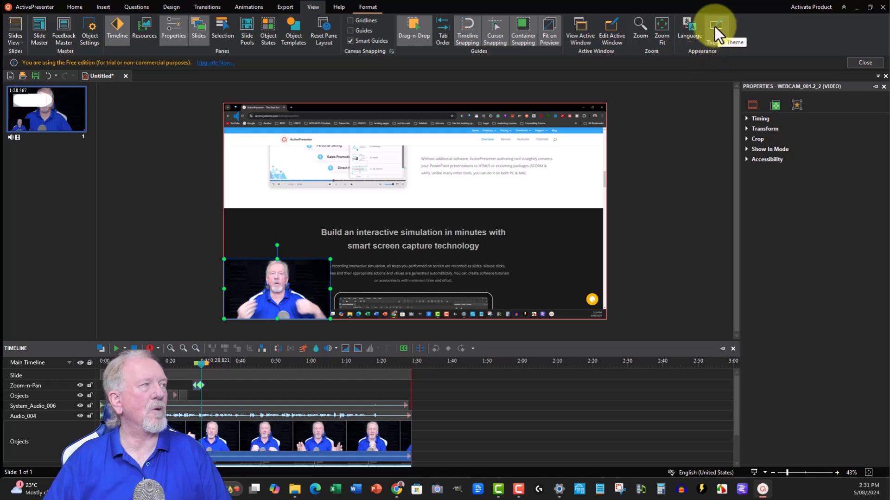
{"action": "left_click", "coordinate": [714, 27]}
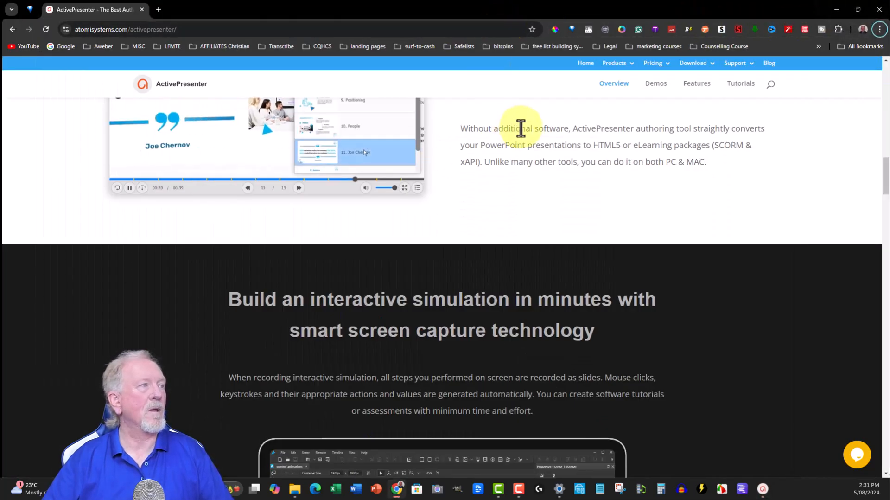
- Reach the ActivePresenter download page listing 9.1.5 and 8.5.8 for Windows and macOS
{"action": "scroll", "scroll_direction": "up", "scroll_amount": 3}
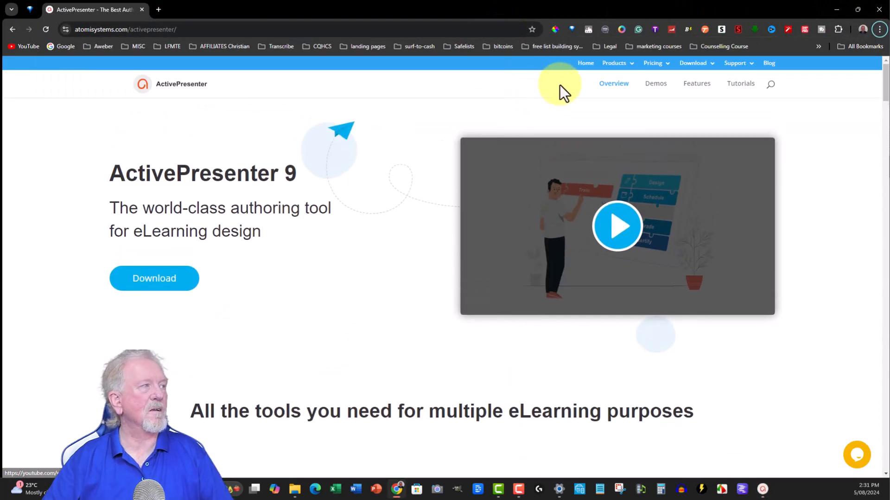
{"action": "left_click", "coordinate": [694, 63]}
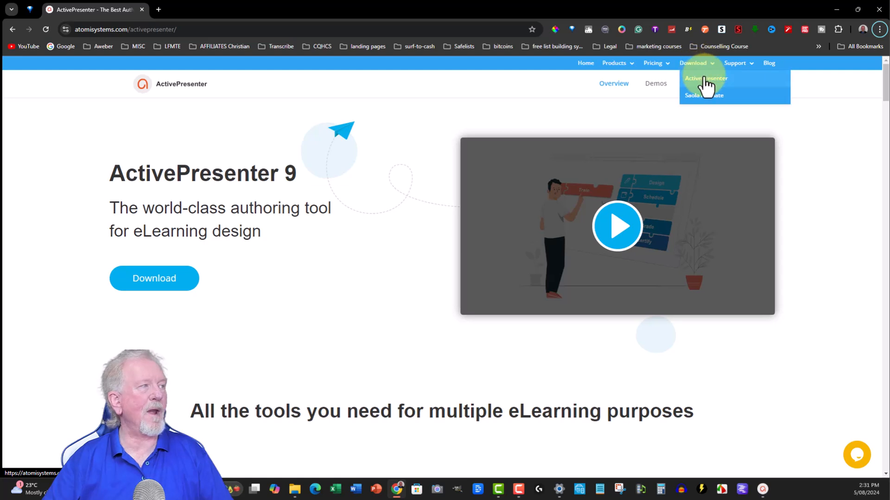
{"action": "left_click", "coordinate": [706, 78]}
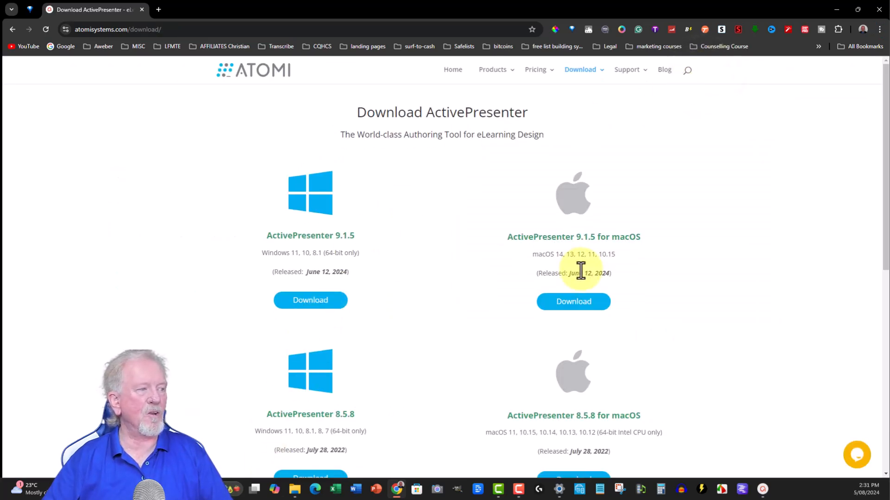
{"action": "scroll", "scroll_direction": "down", "scroll_amount": 3}
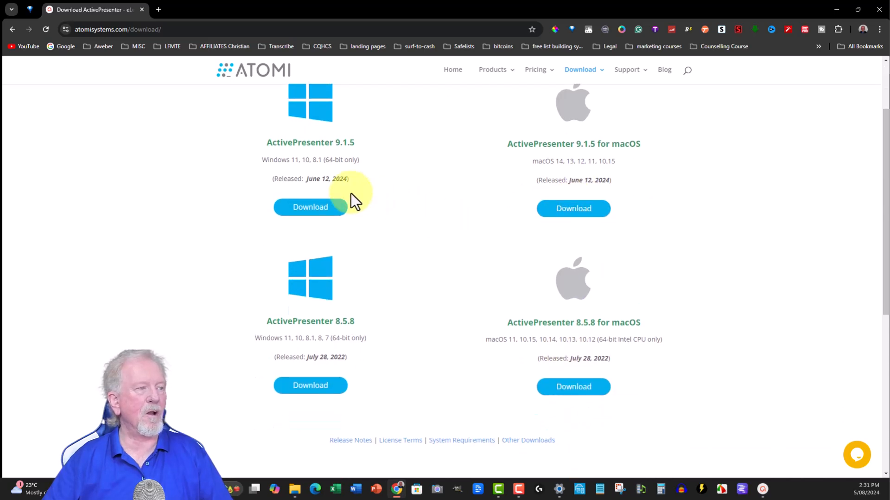
{"action": "mouse_move", "coordinate": [610, 204]}
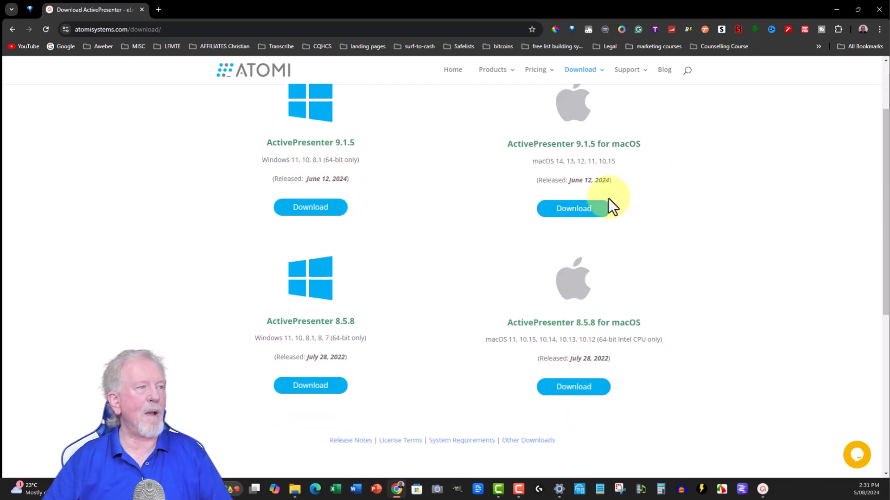
{"action": "scroll", "scroll_direction": "up", "scroll_amount": 3}
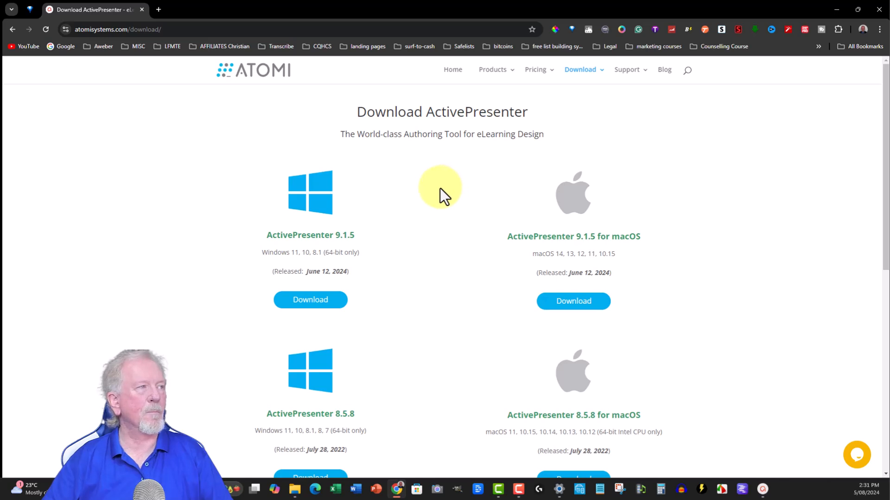
{"action": "mouse_move", "coordinate": [753, 13]}
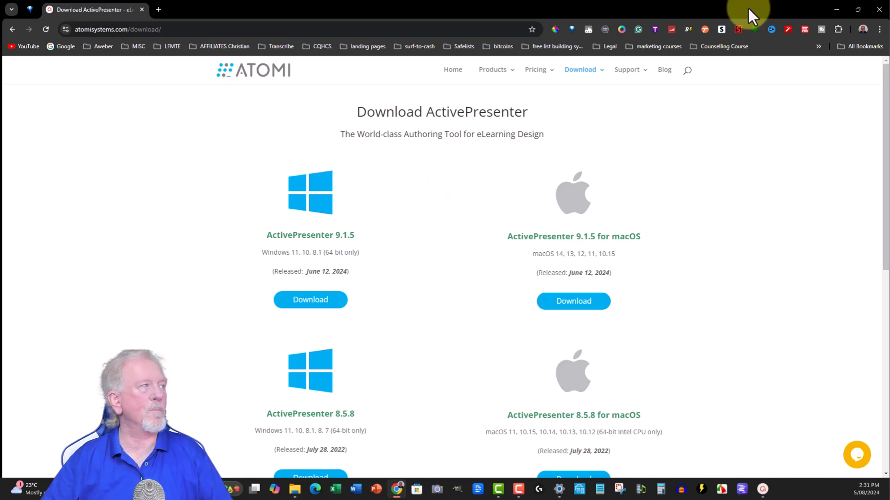